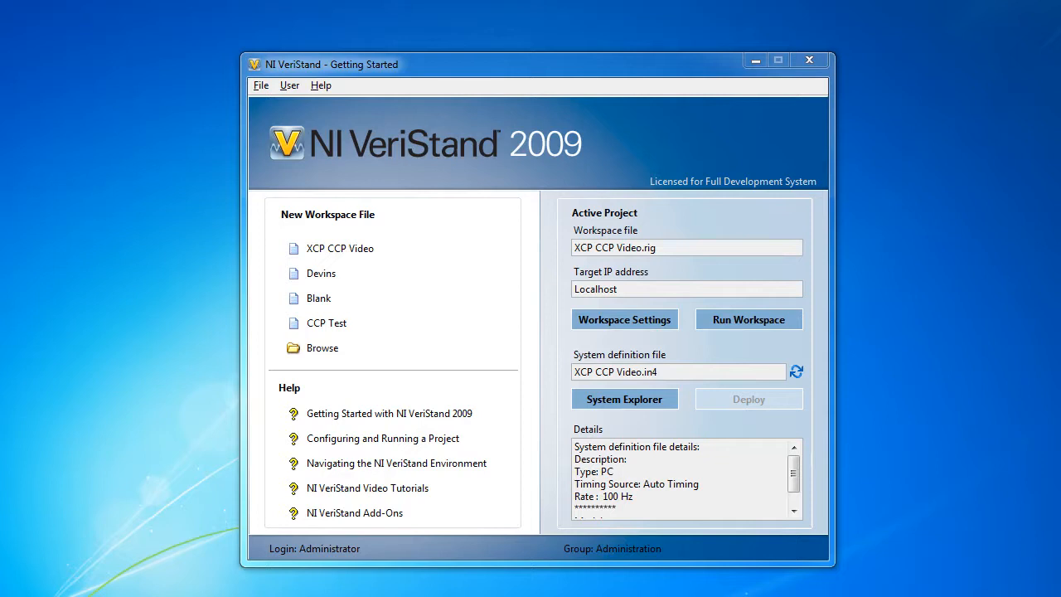
mouse_move(640, 406)
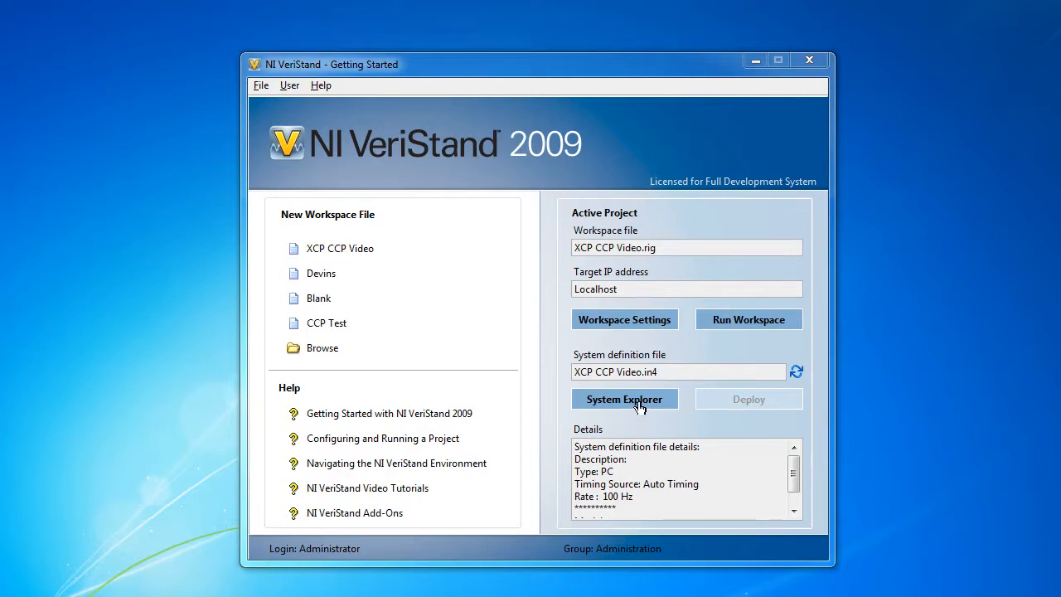
Step: Open the XCP CCP Video system definition and bring up the Custom Devices add options
click(623, 398)
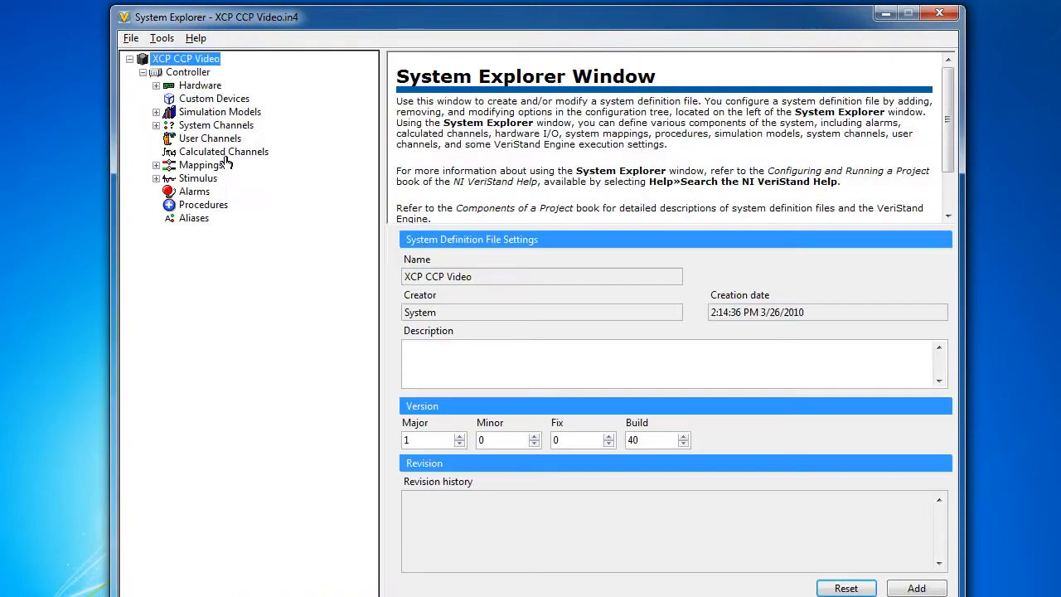
right_click(214, 97)
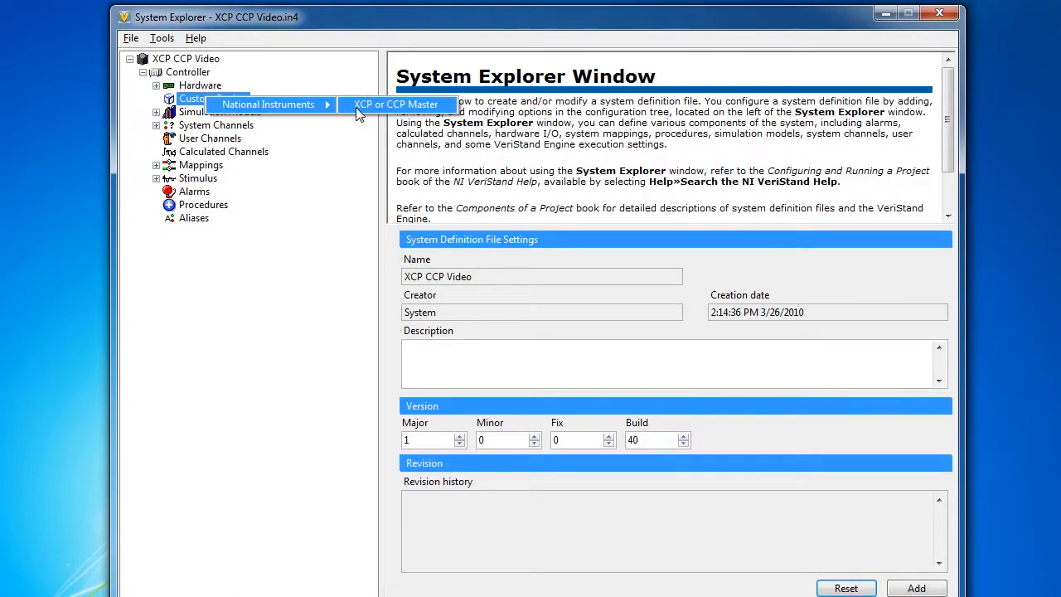
Step: Add an XCP or CCP Master using the XcpECU.a2l database with XCP on TCP master type
click(398, 104)
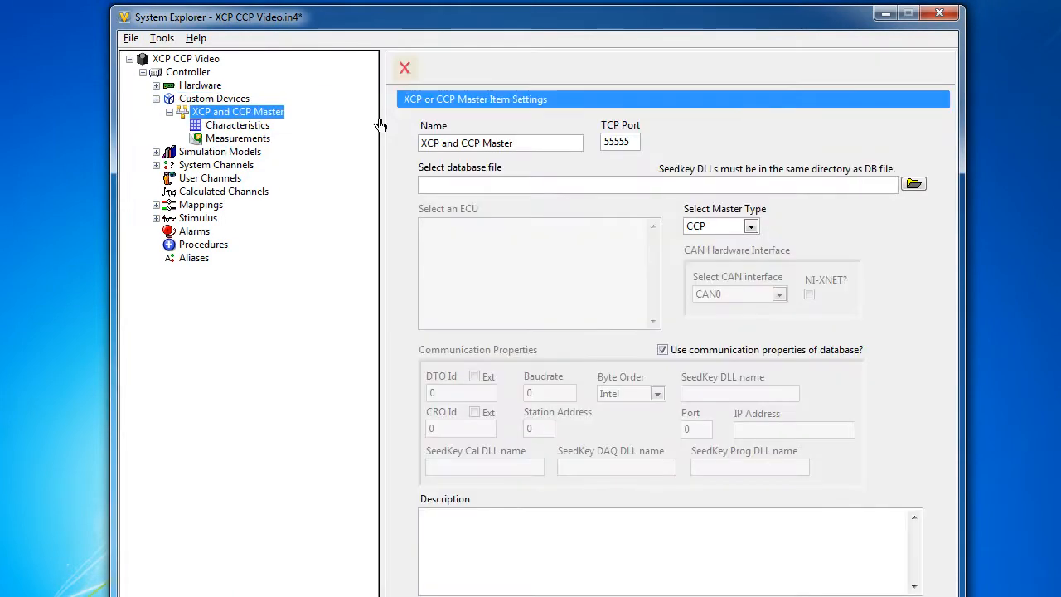
mouse_move(830, 202)
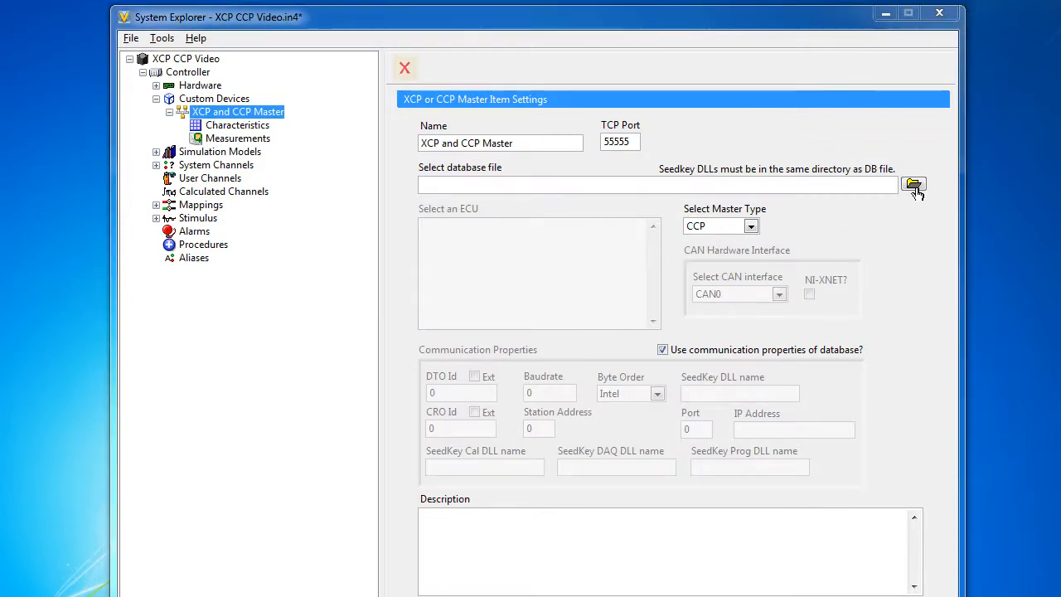
click(914, 184)
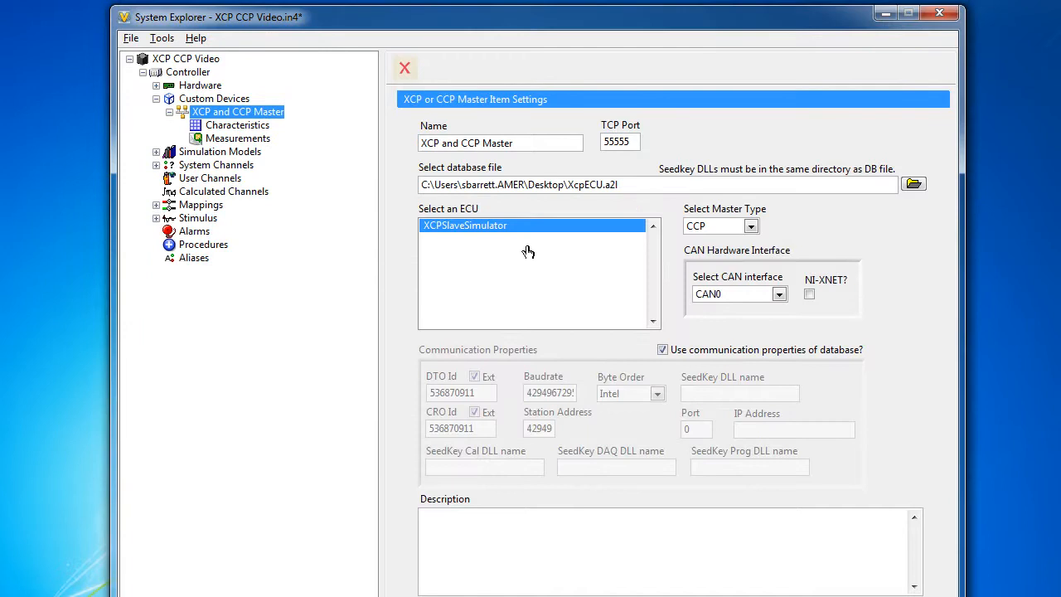
mouse_move(505, 245)
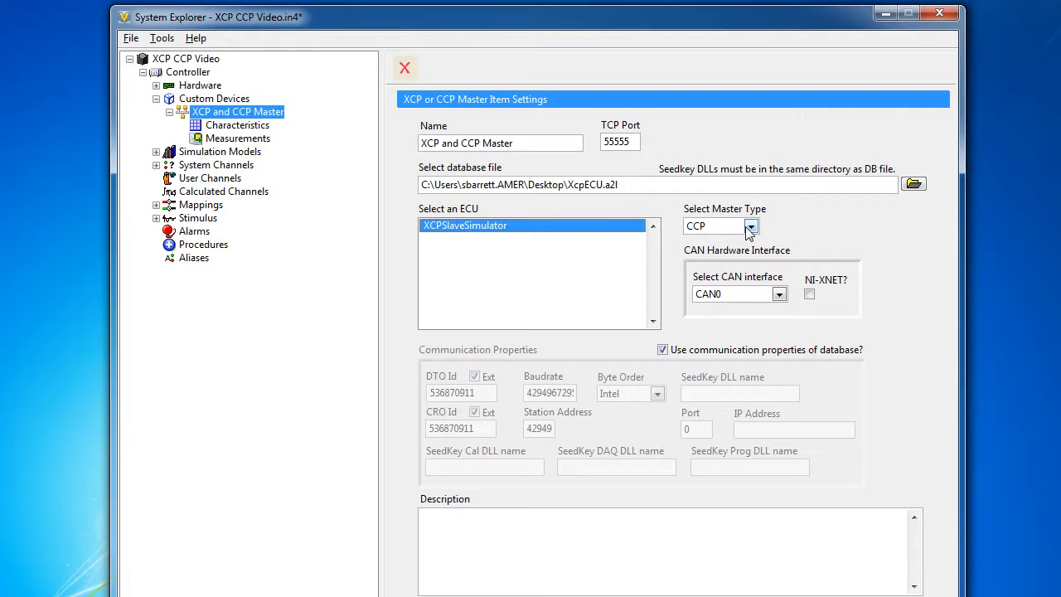
click(749, 225)
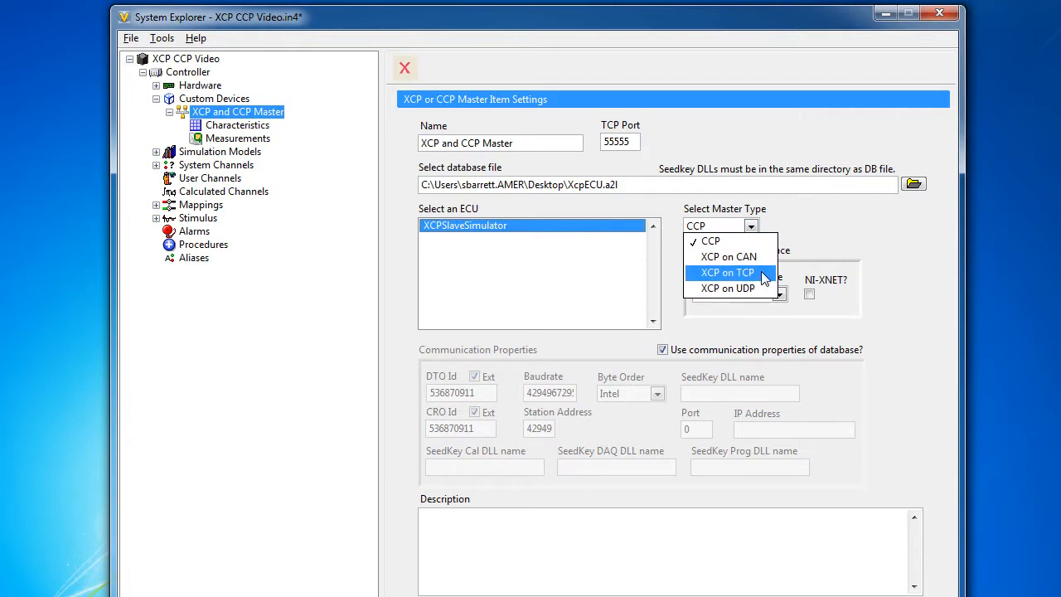
click(726, 272)
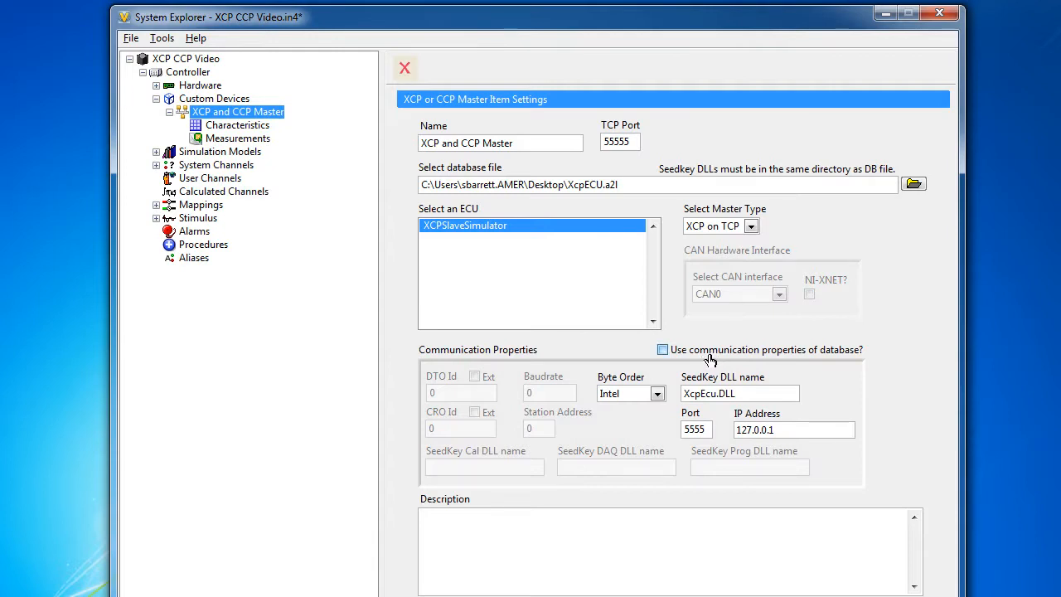
Step: Leave 'Use communication properties of database' enabled after toggling it off and on
click(663, 348)
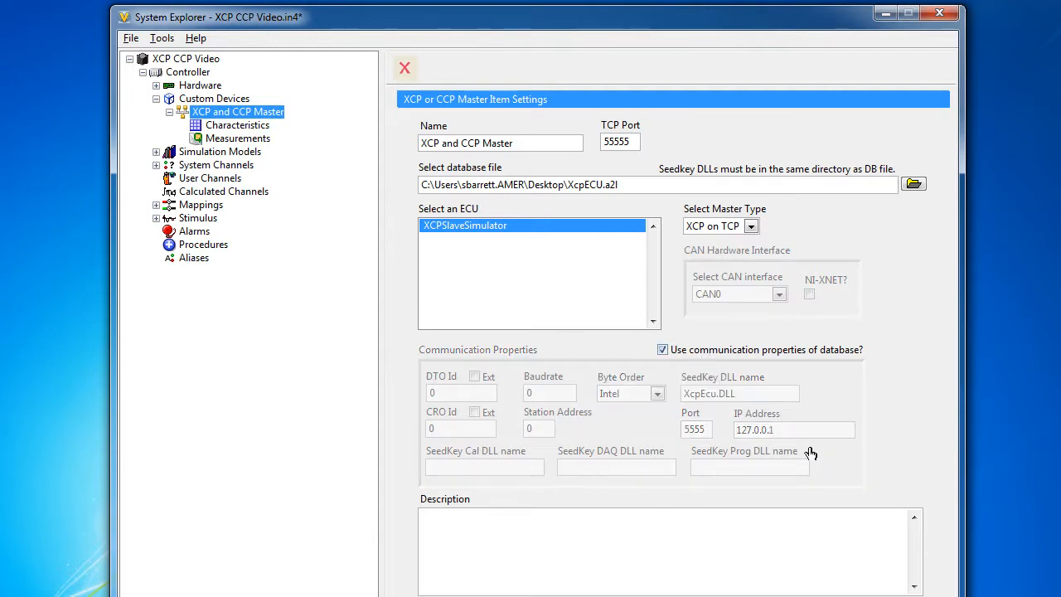
click(663, 348)
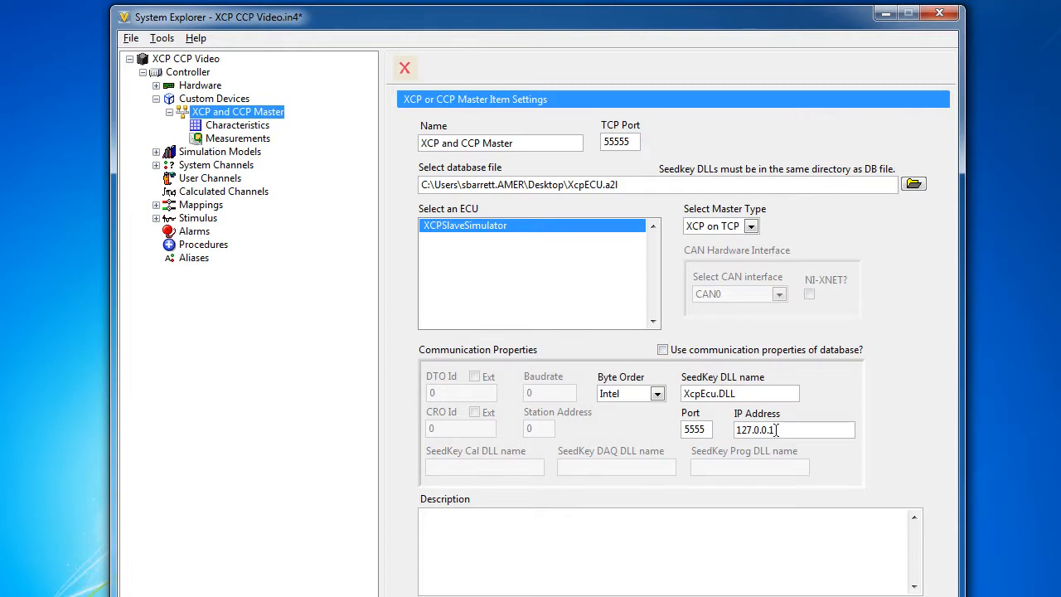
click(663, 348)
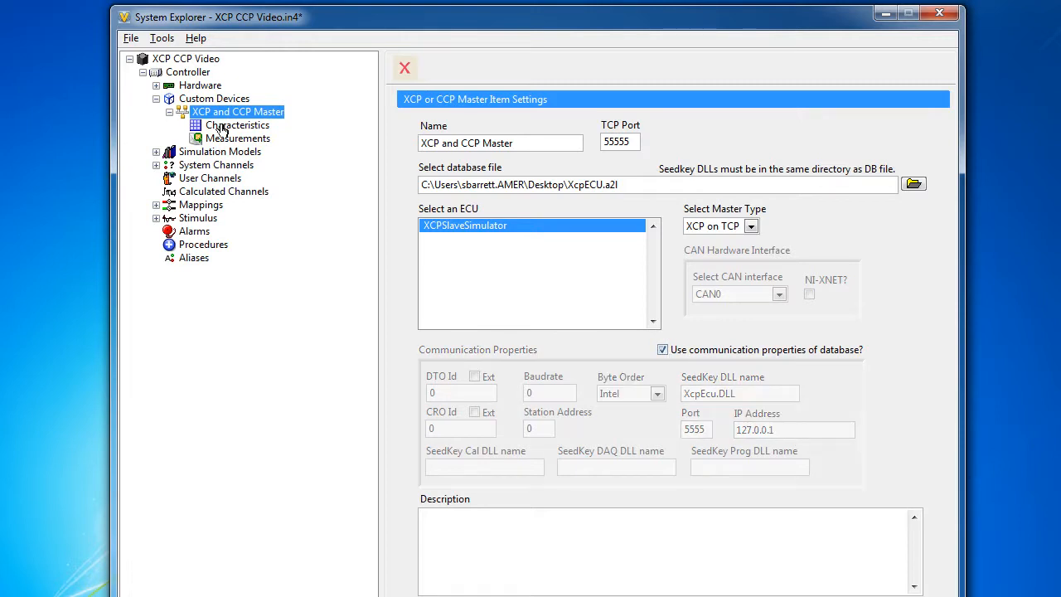
Step: Review the database characteristics and select OneDimensional, PWM_Level, Parameter1 and TwoDimensional for adding
click(235, 138)
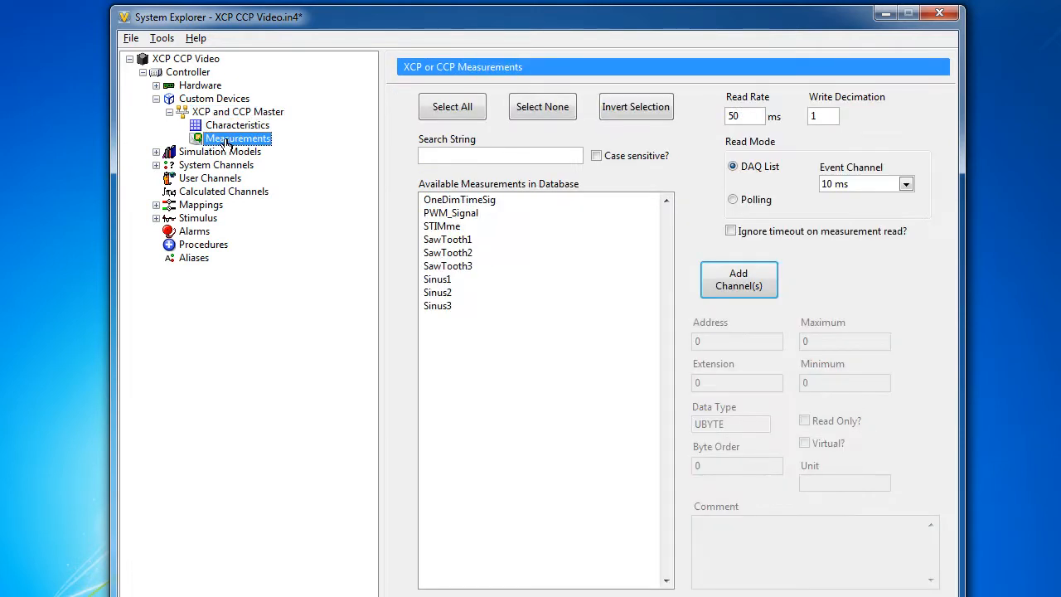
click(239, 124)
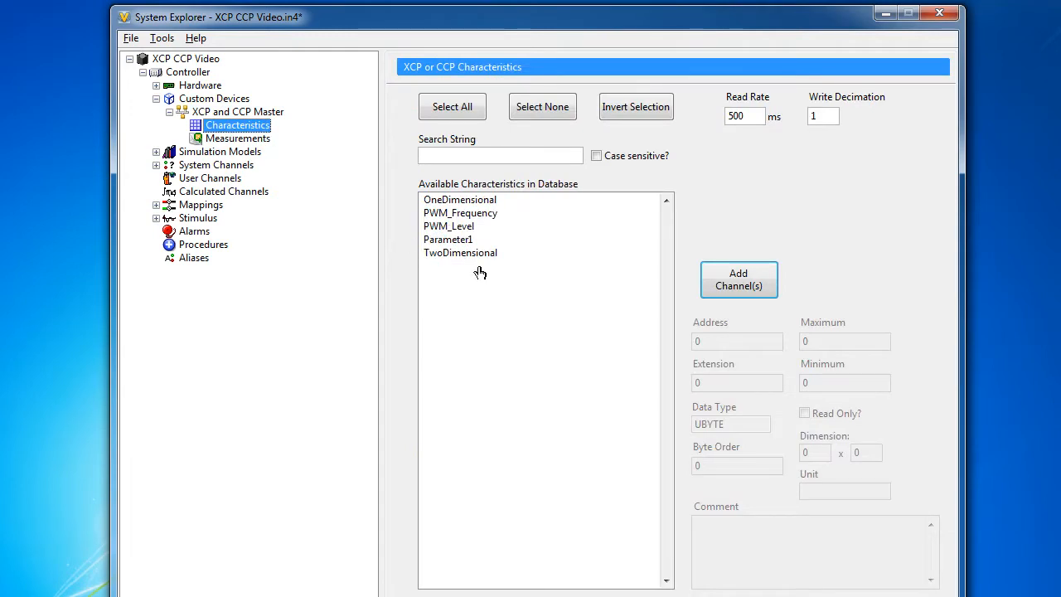
click(459, 199)
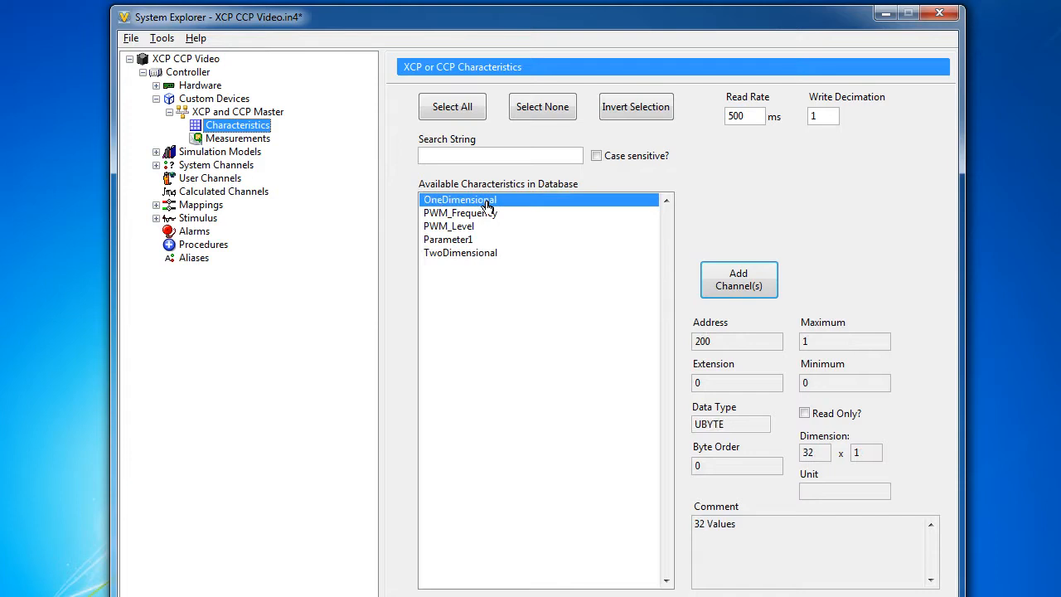
click(448, 225)
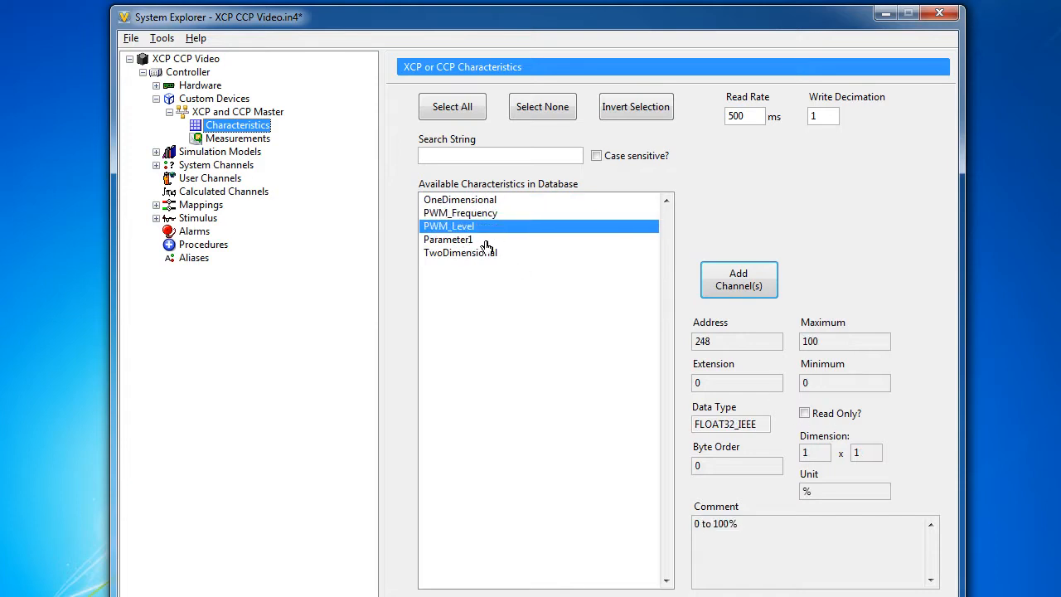
click(461, 212)
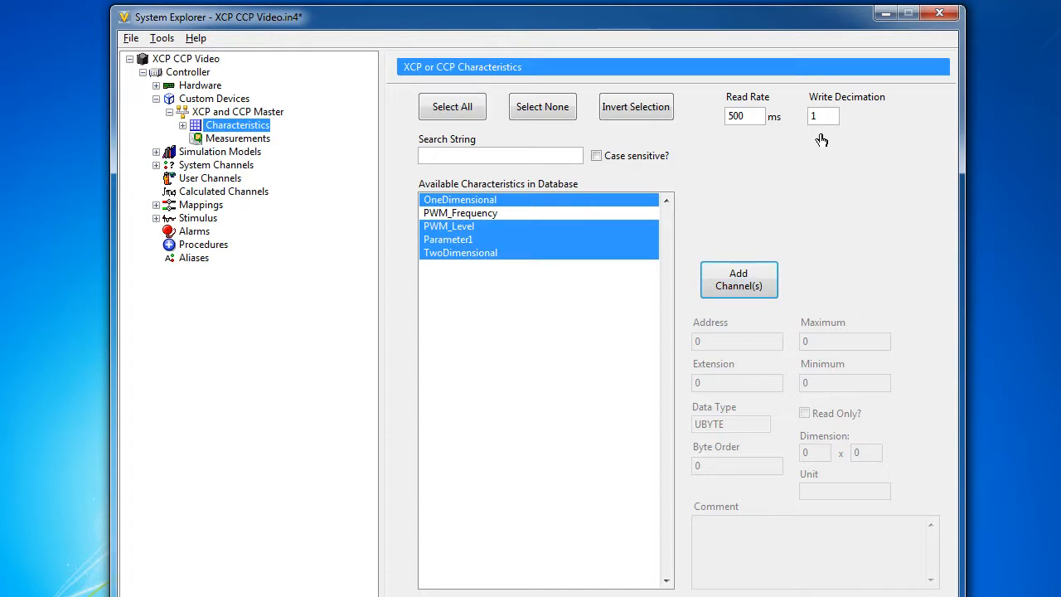
mouse_move(817, 147)
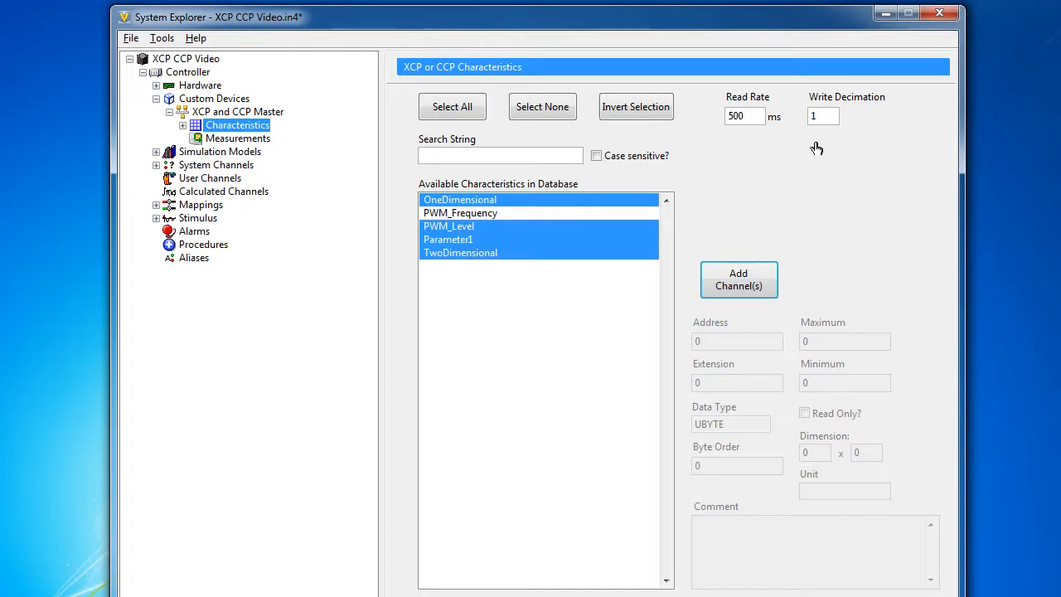
mouse_move(515, 156)
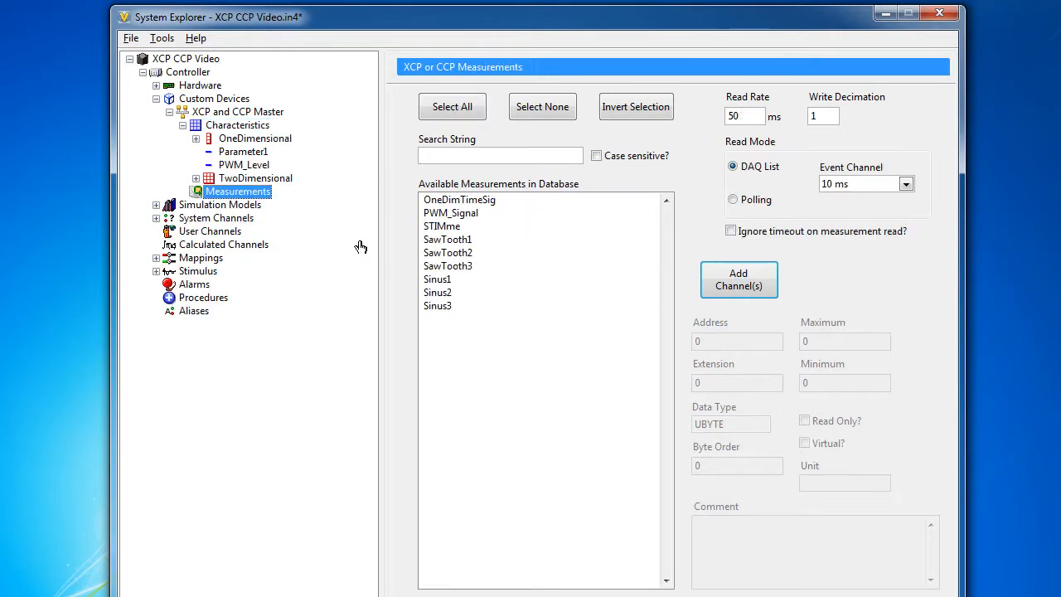
mouse_move(507, 280)
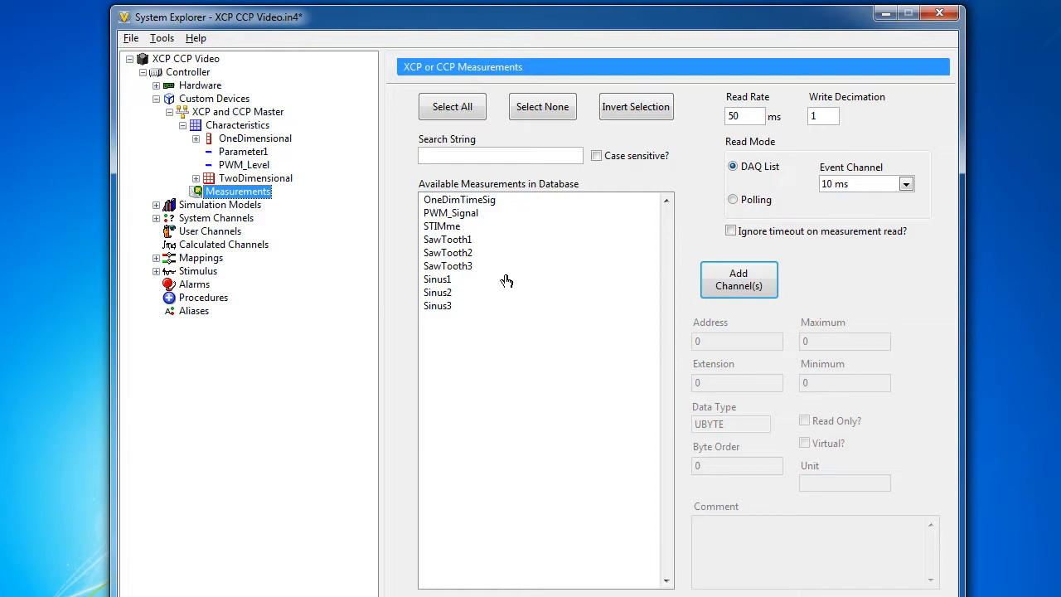
Step: Select every measurement except STIMme and SawTooth2 via Invert Selection
click(441, 225)
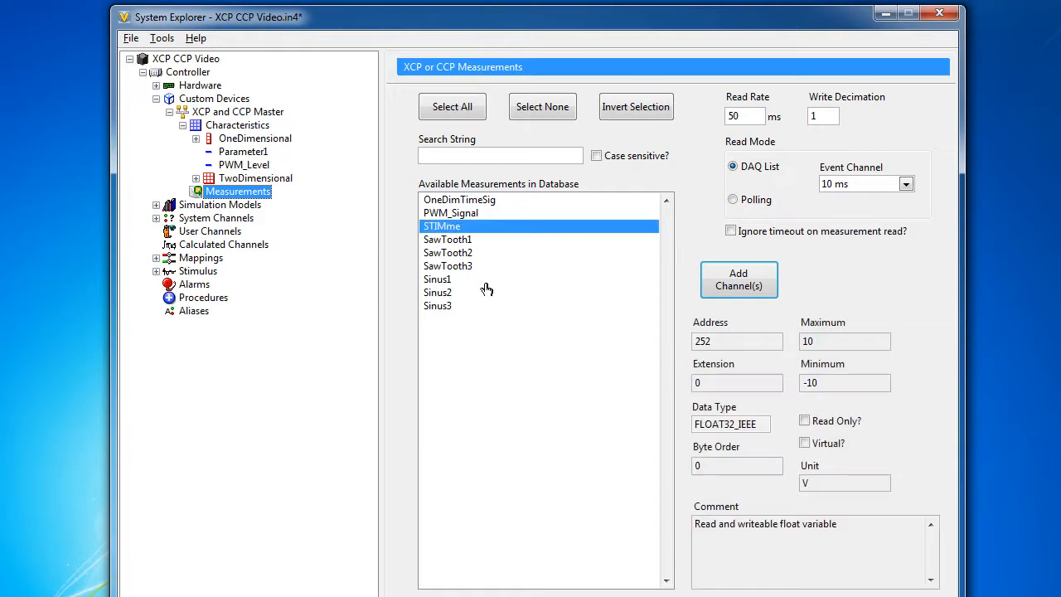
click(448, 252)
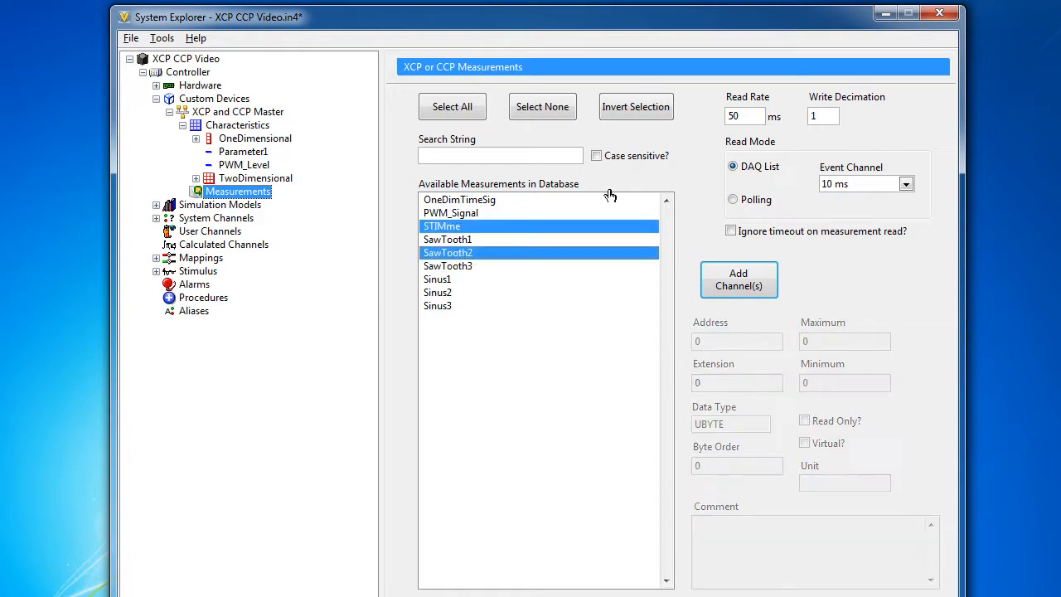
click(451, 106)
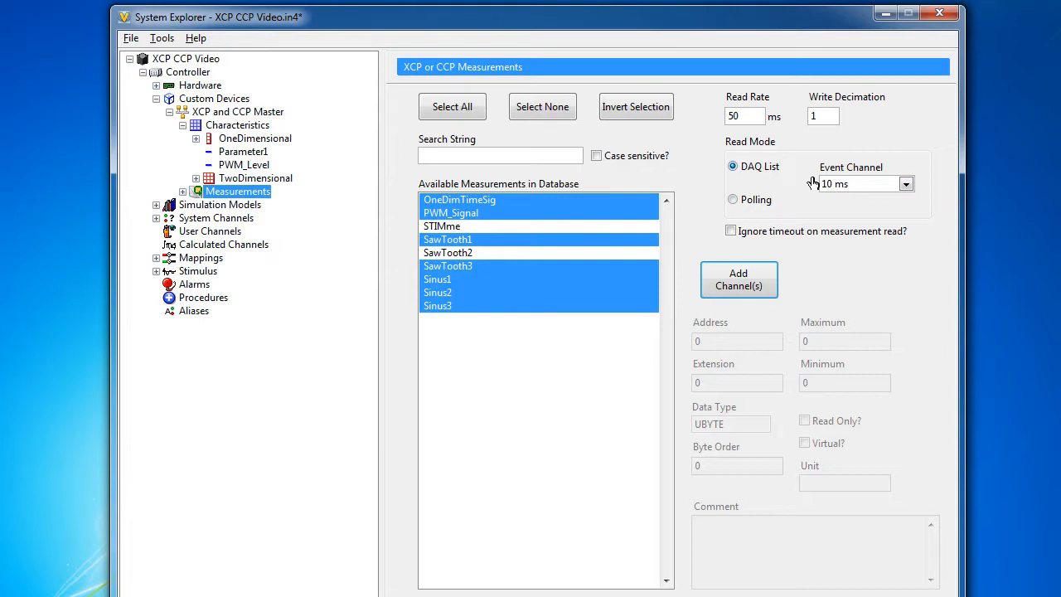
Step: Keep DAQ List as the read mode after trying Polling
click(905, 182)
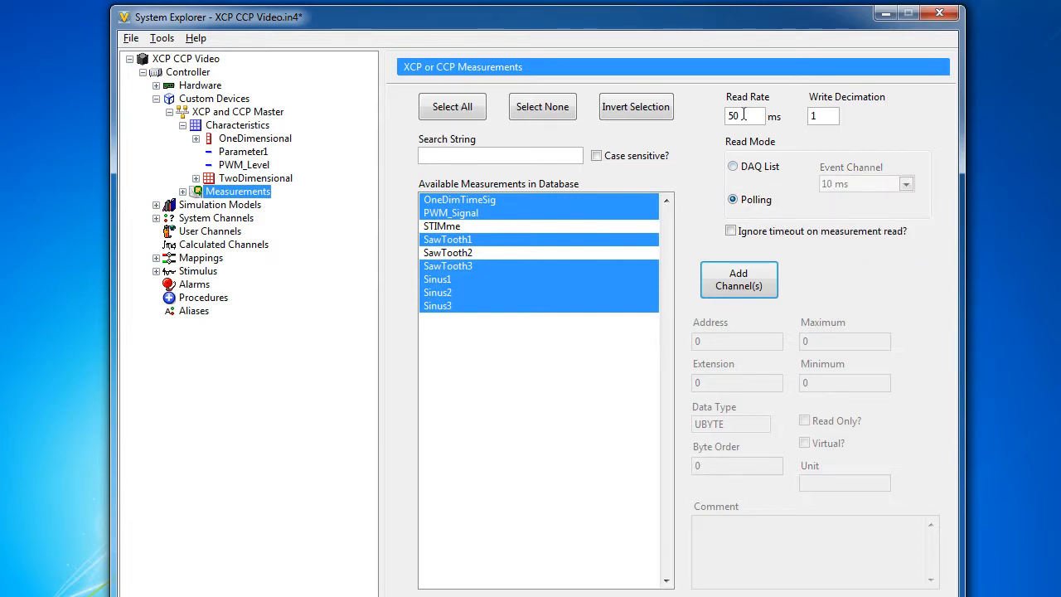
click(732, 166)
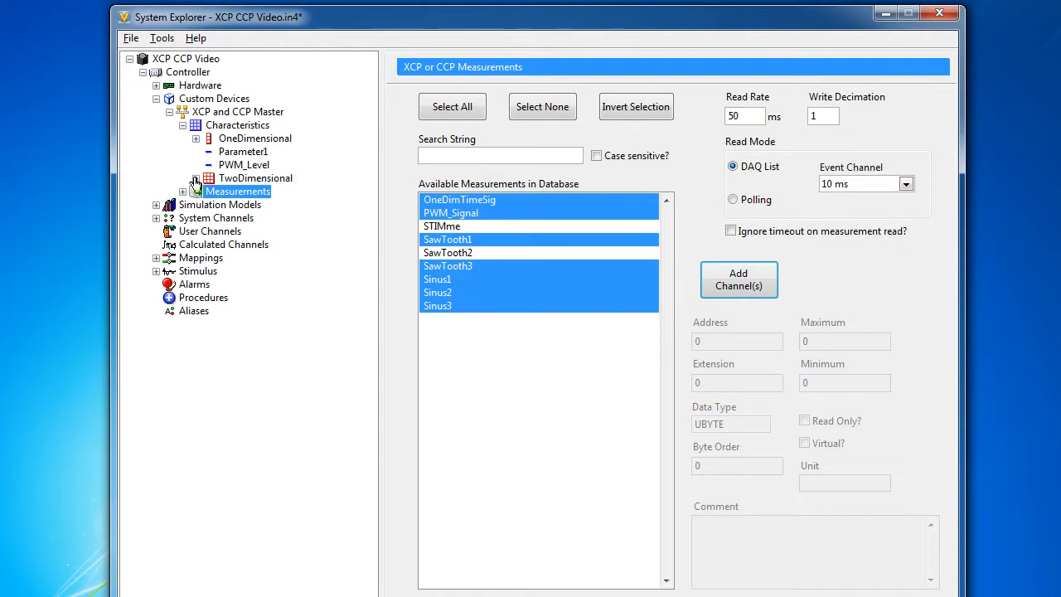
click(196, 180)
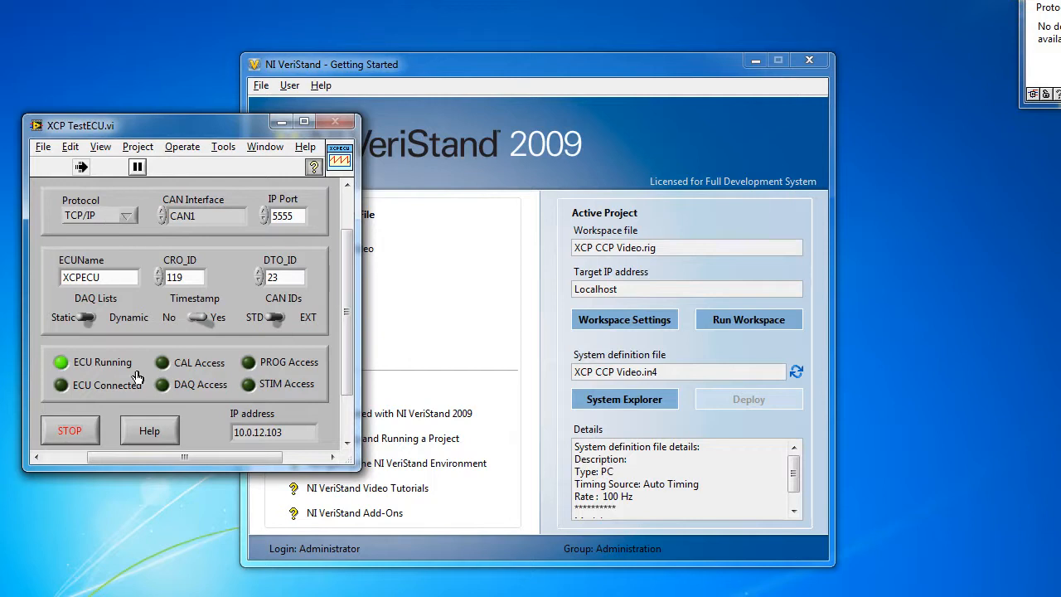
Step: Run XCP TestECU.vi so the simulated ECU connects with CAL, DAQ, PROG and STIM access
click(747, 318)
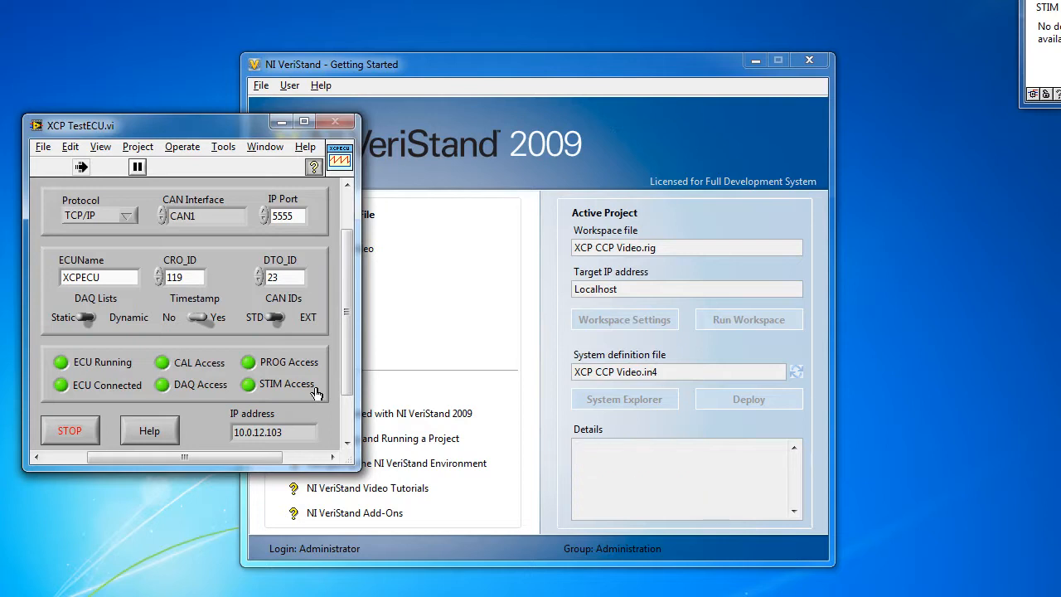
click(747, 318)
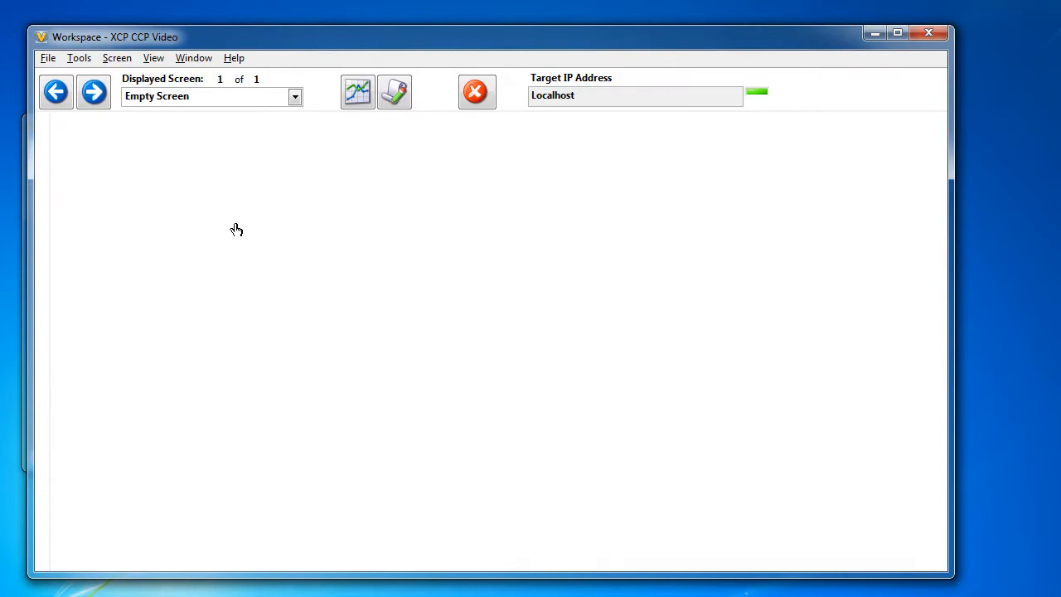
Step: Place a Simple graph plotting the master's PWM_Signal measurement, then start a numeric control
click(39, 166)
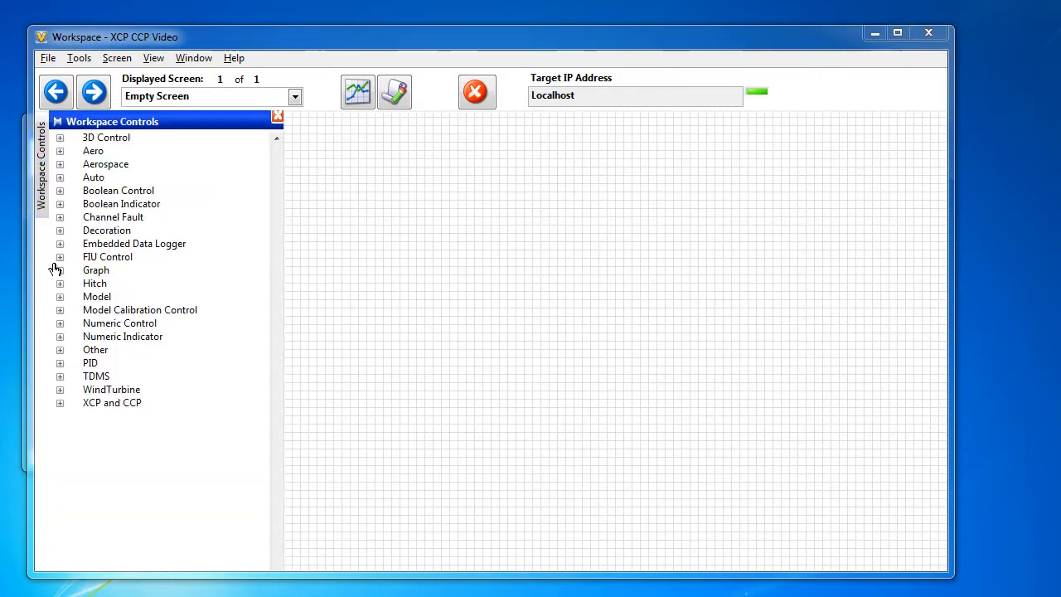
click(60, 268)
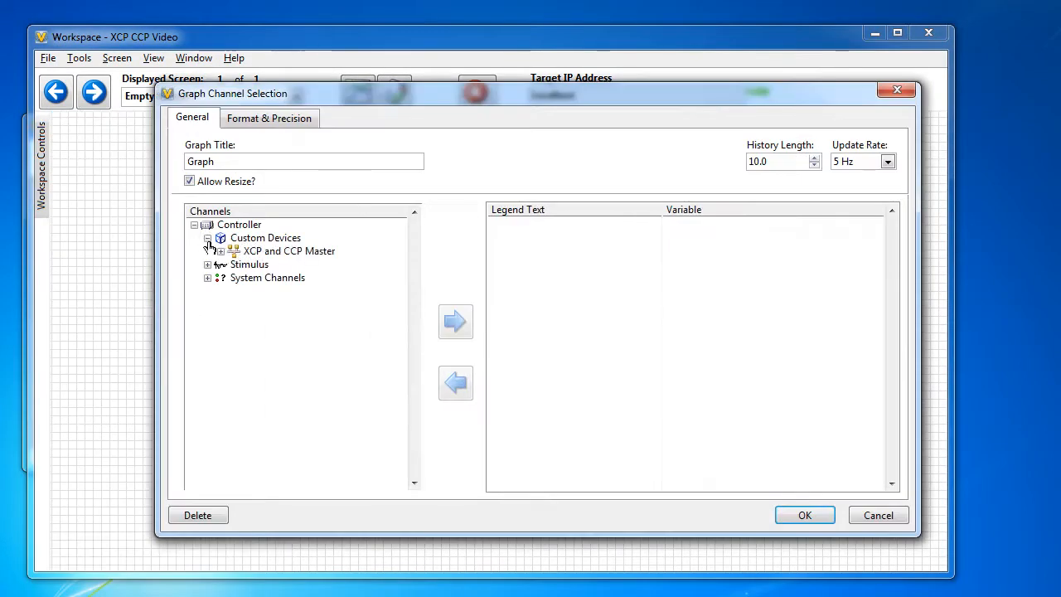
click(298, 303)
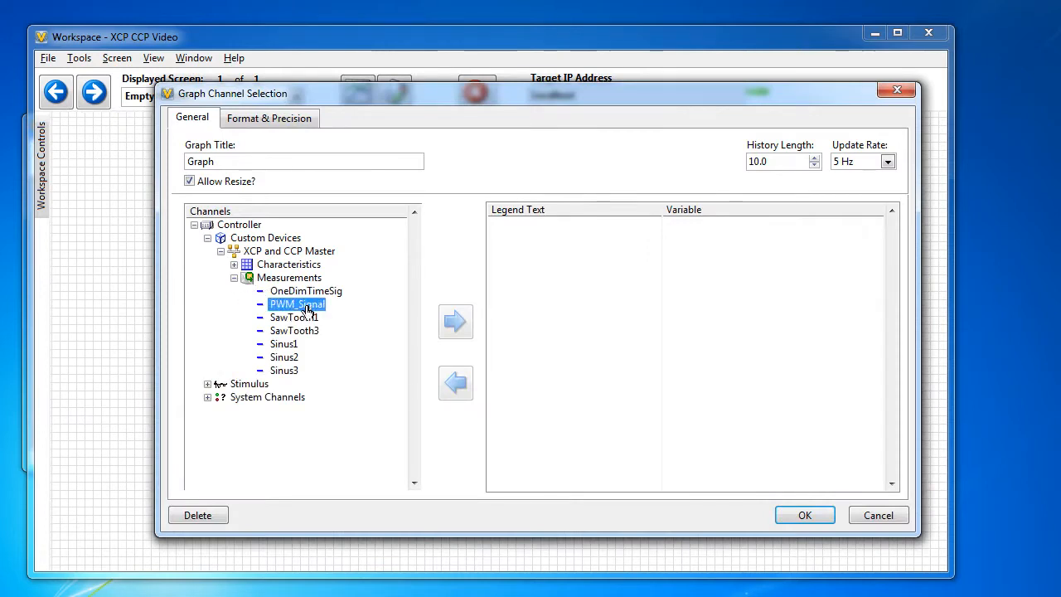
click(802, 514)
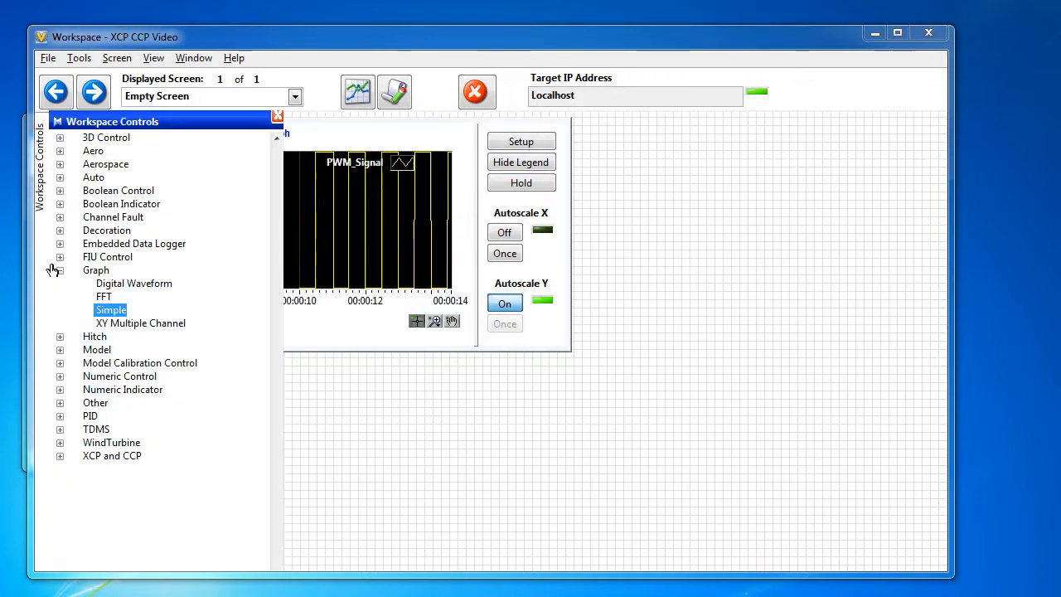
click(59, 268)
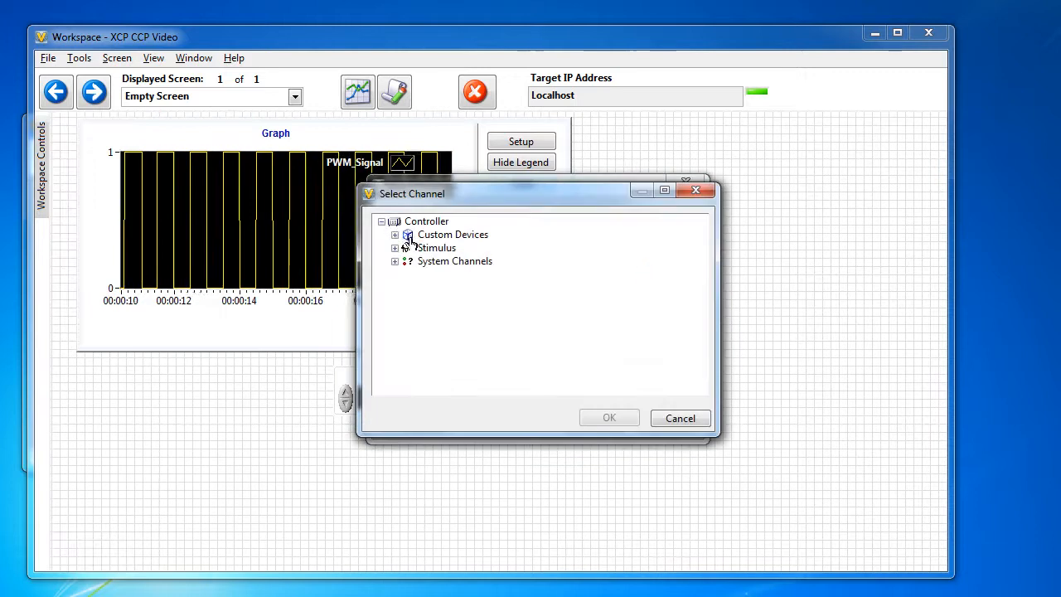
Step: Link the numeric control to Characteristics/PWM_Level, now reading 75.0
click(395, 235)
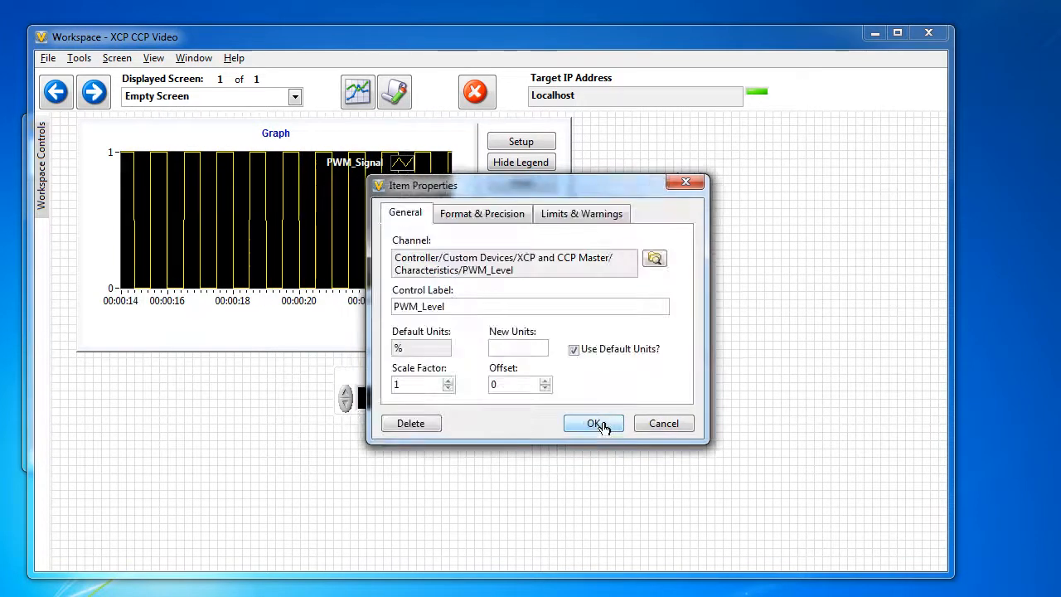
click(593, 423)
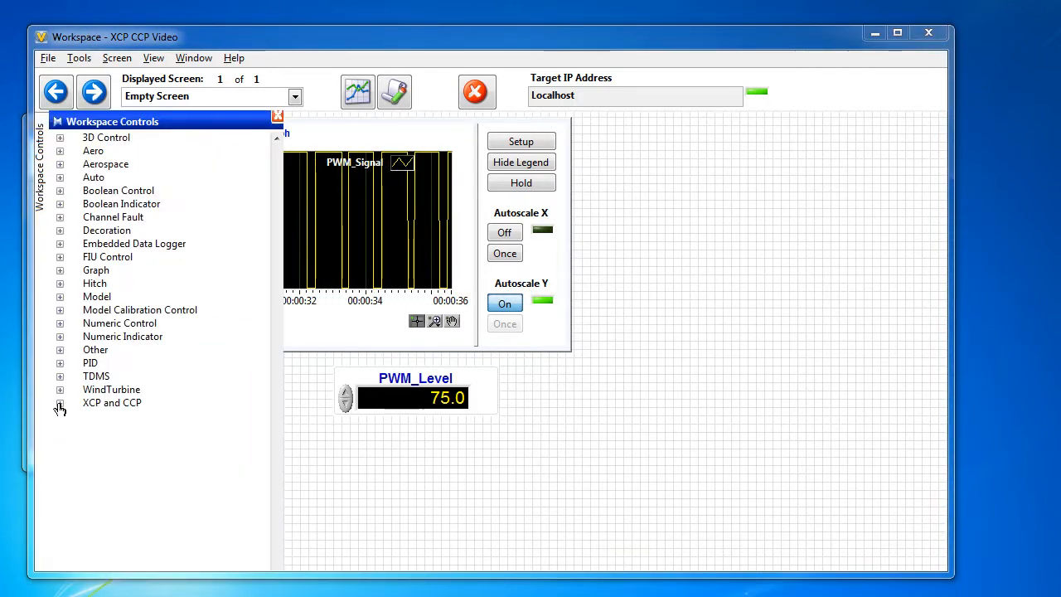
click(60, 404)
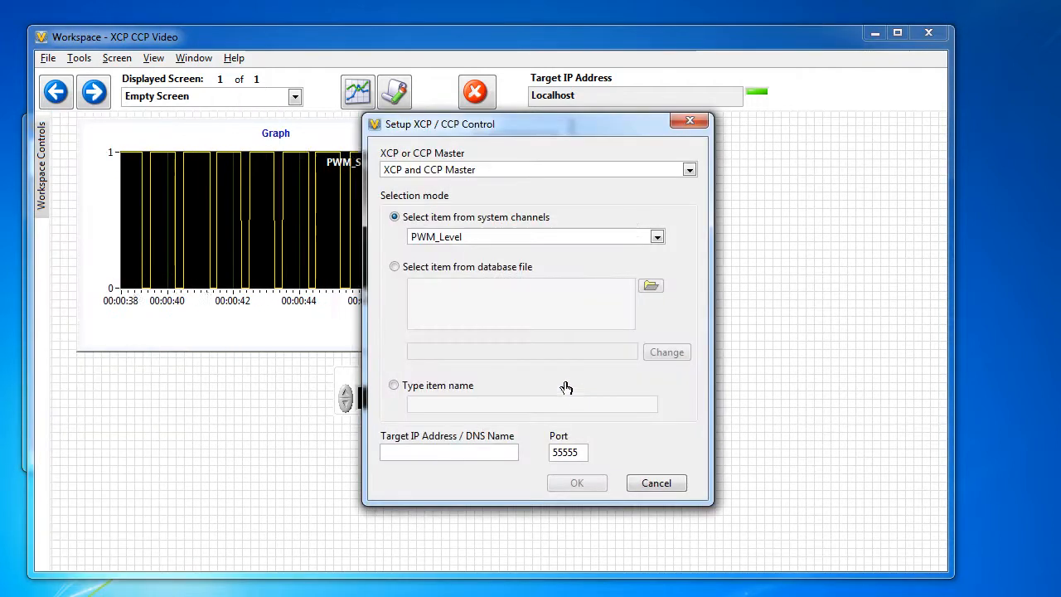
Step: Set the XCP/CCP control to take its item from a database file
click(656, 235)
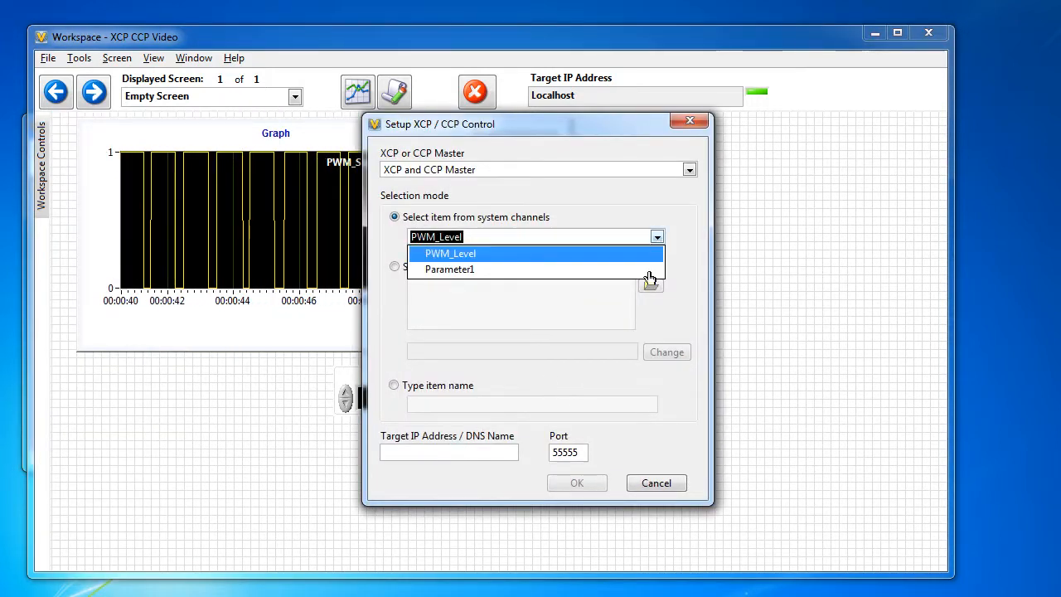
click(451, 253)
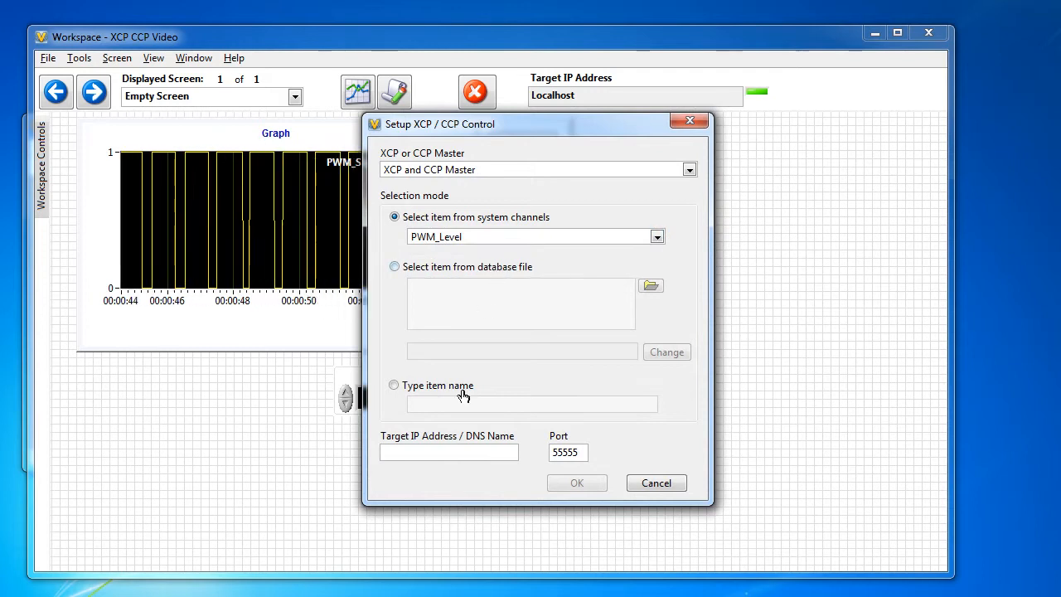
click(394, 385)
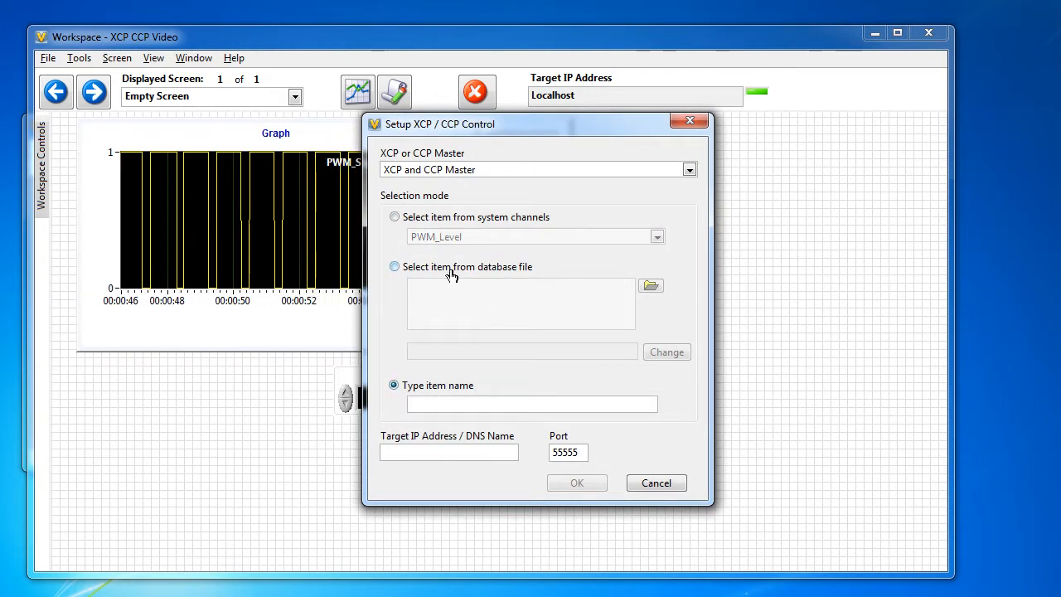
click(649, 285)
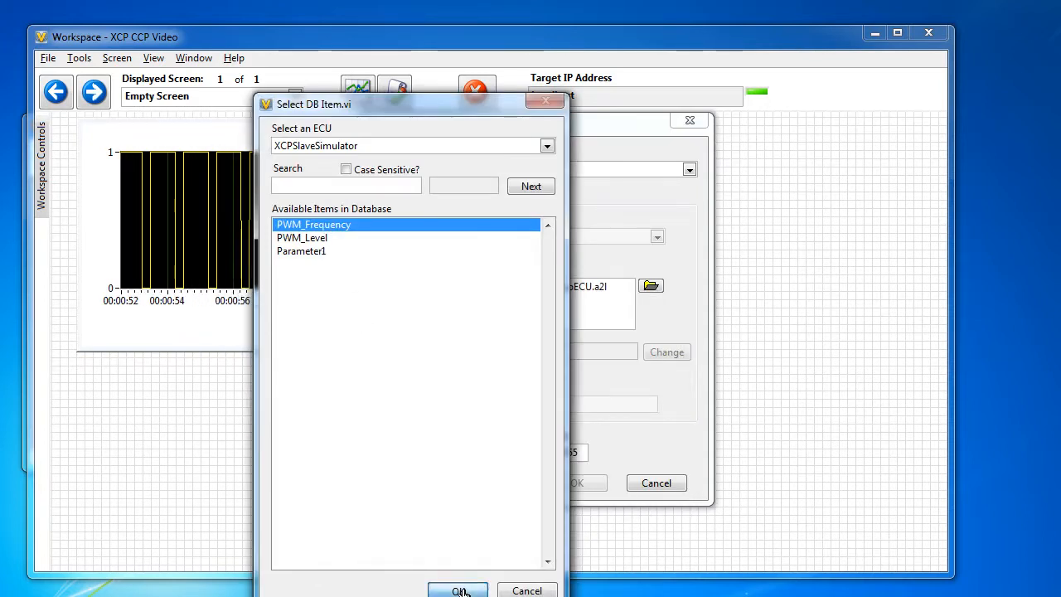
Step: Choose PWM_Frequency from XcpECU.a2l with localhost as Target IP and confirm the control
click(457, 590)
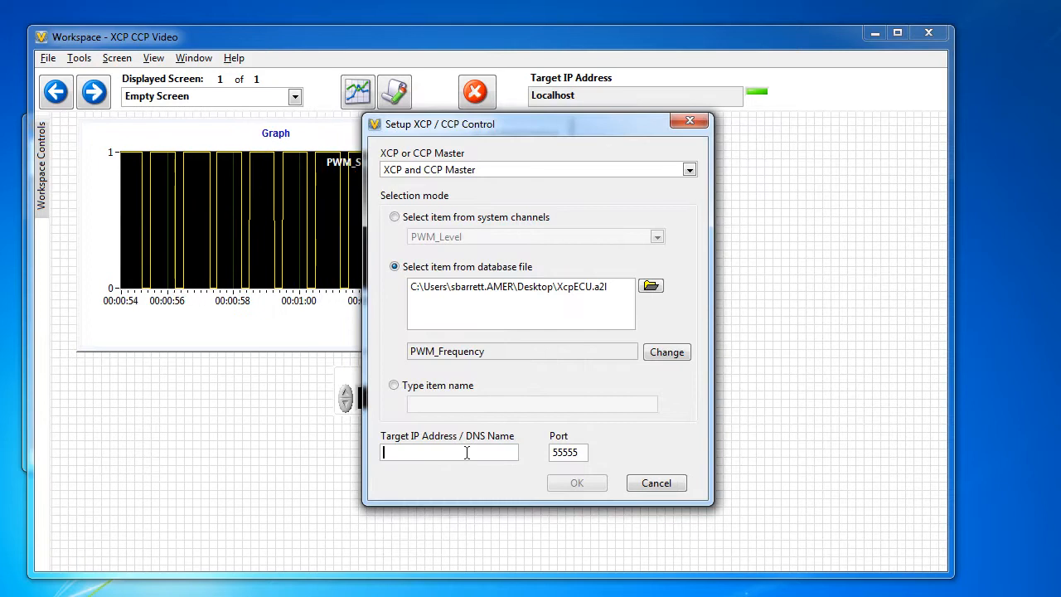
text(8108)
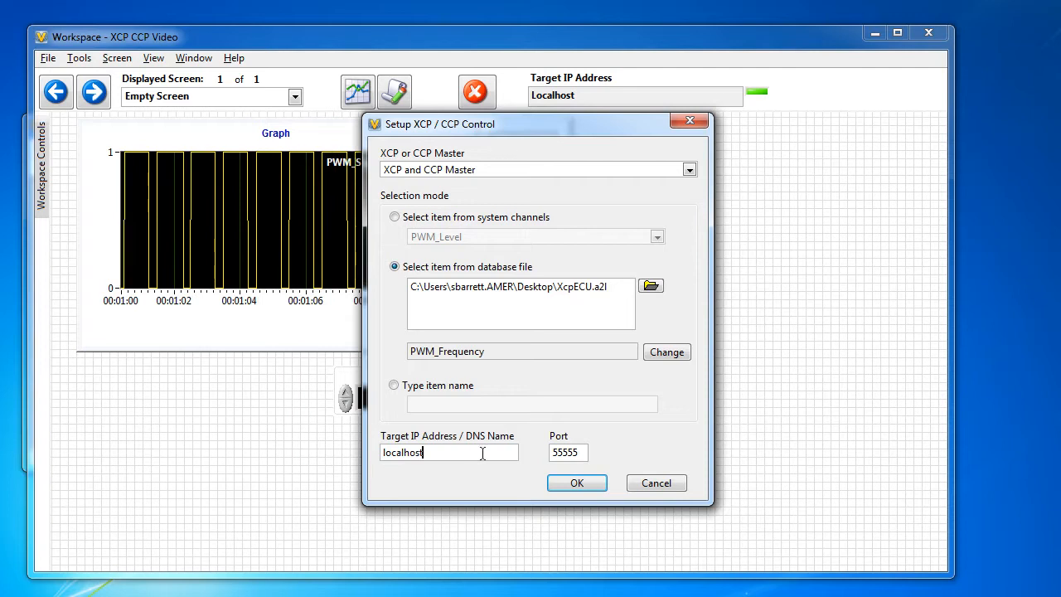
click(577, 482)
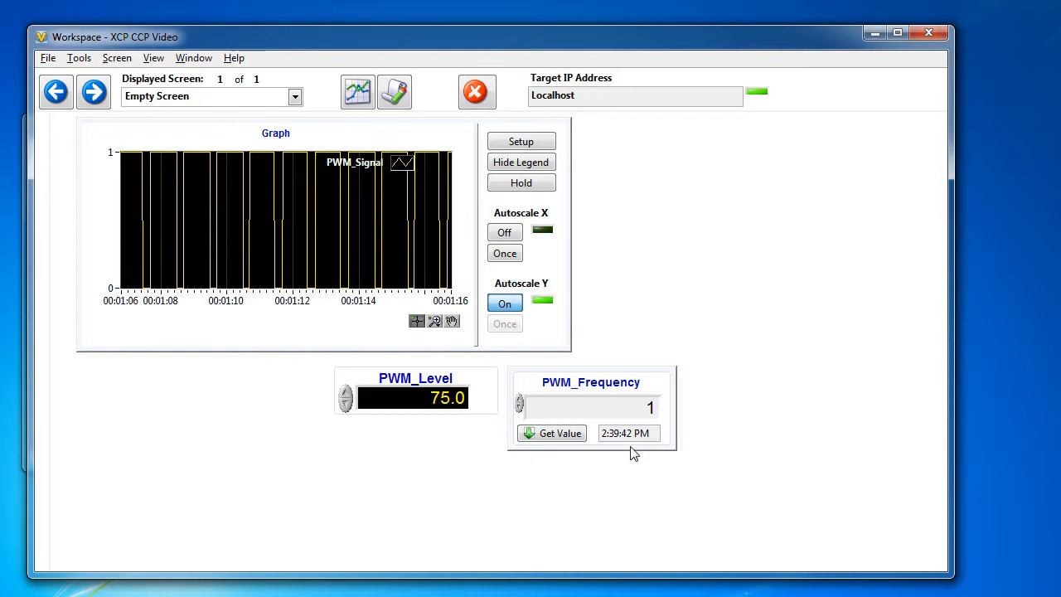
Step: Read PWM_Frequency's current value from the ECU with Get Value
click(560, 433)
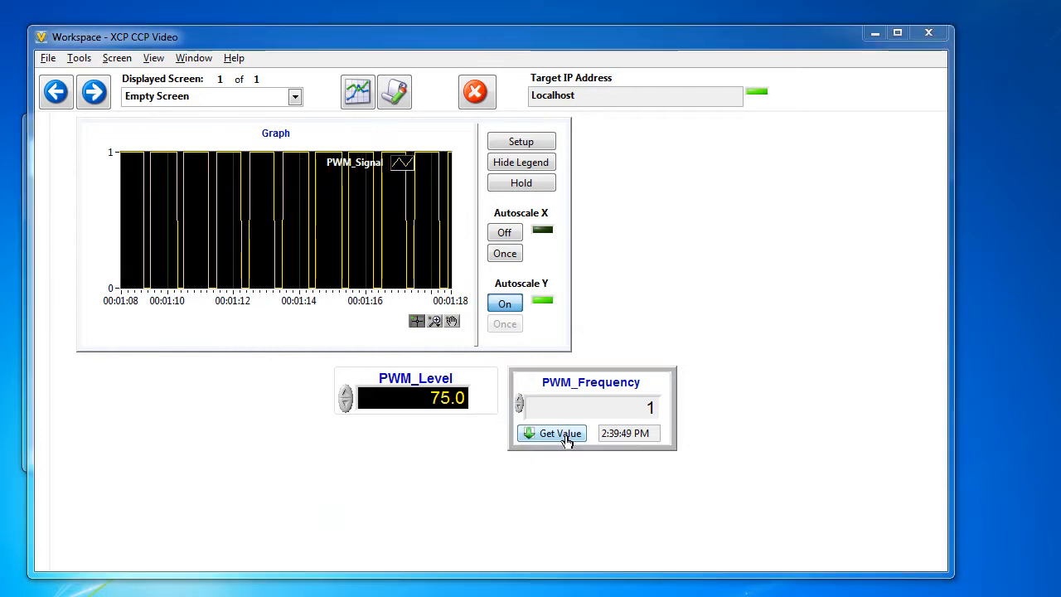
click(561, 433)
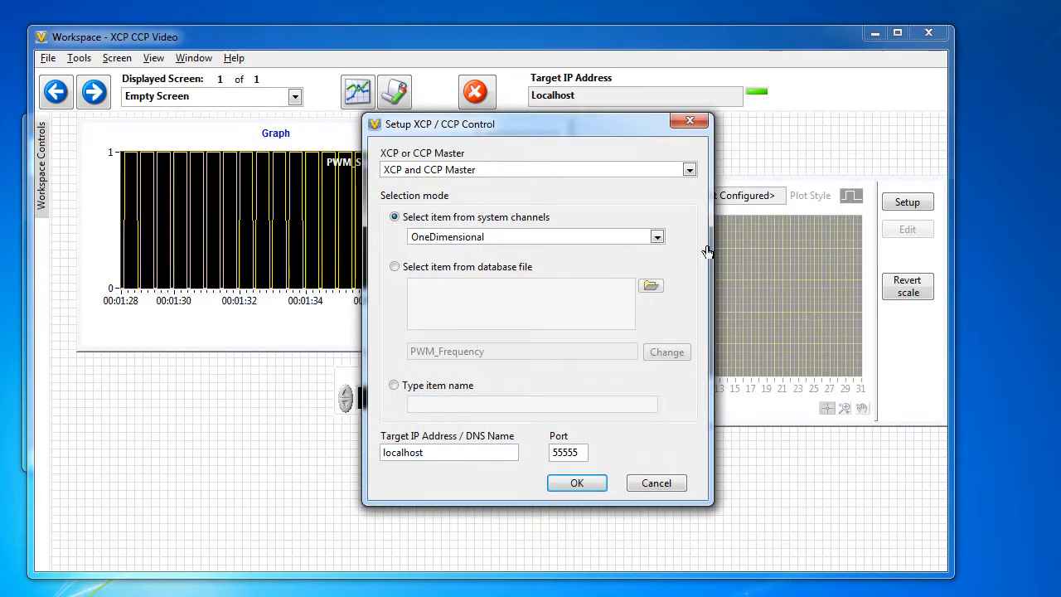
mouse_move(523, 305)
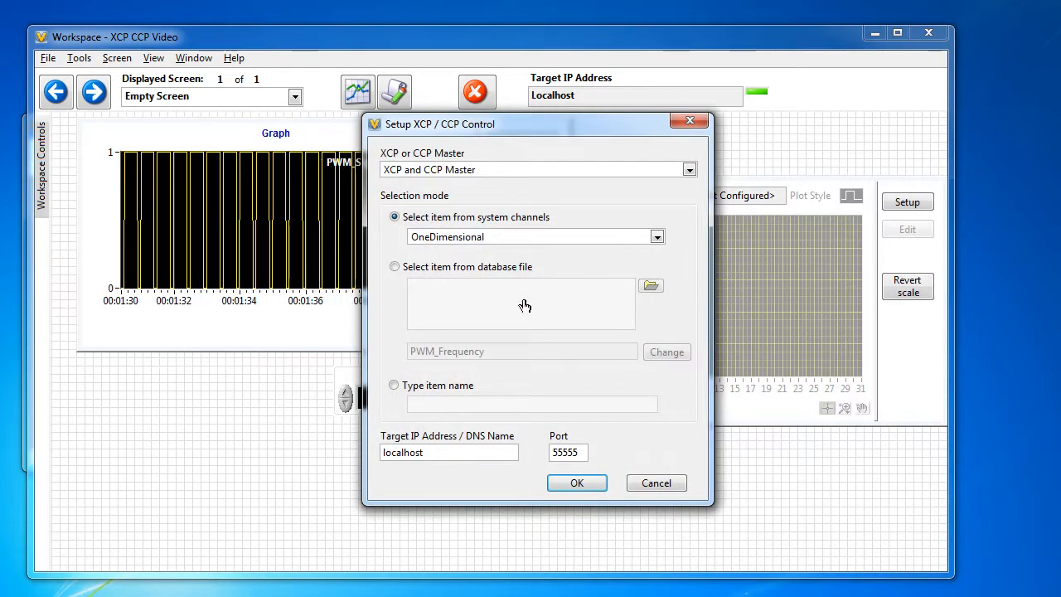
Step: Configure the curve control from system channels to display the OneDimensional characteristic
click(395, 266)
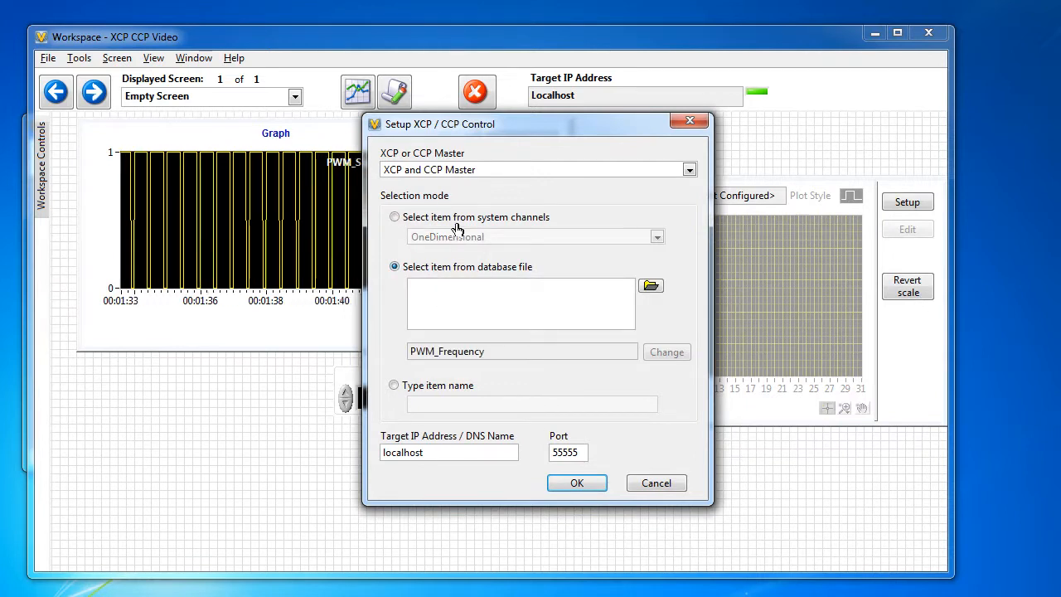
click(395, 215)
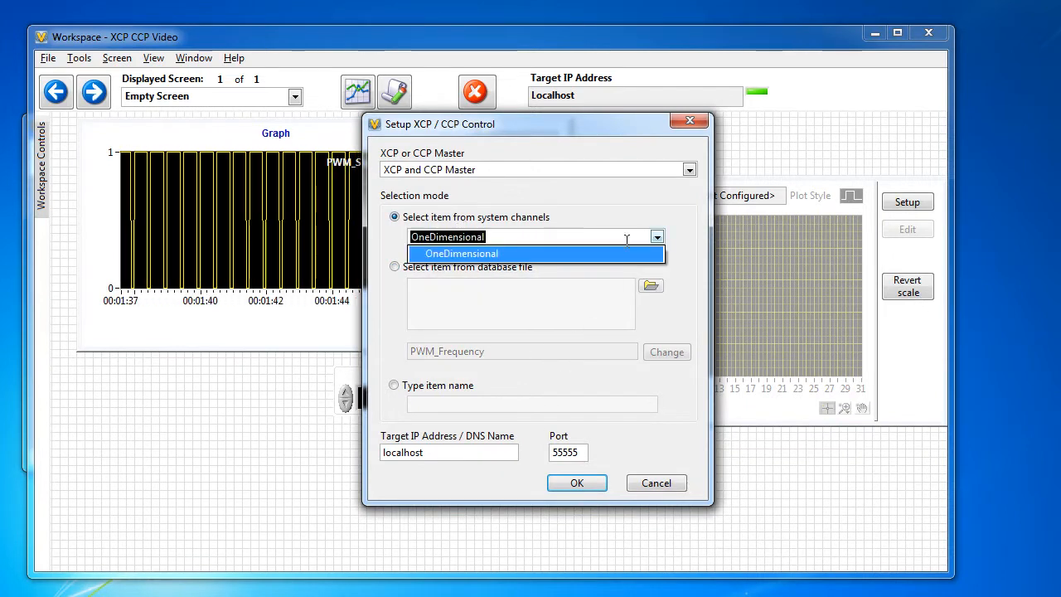
click(460, 252)
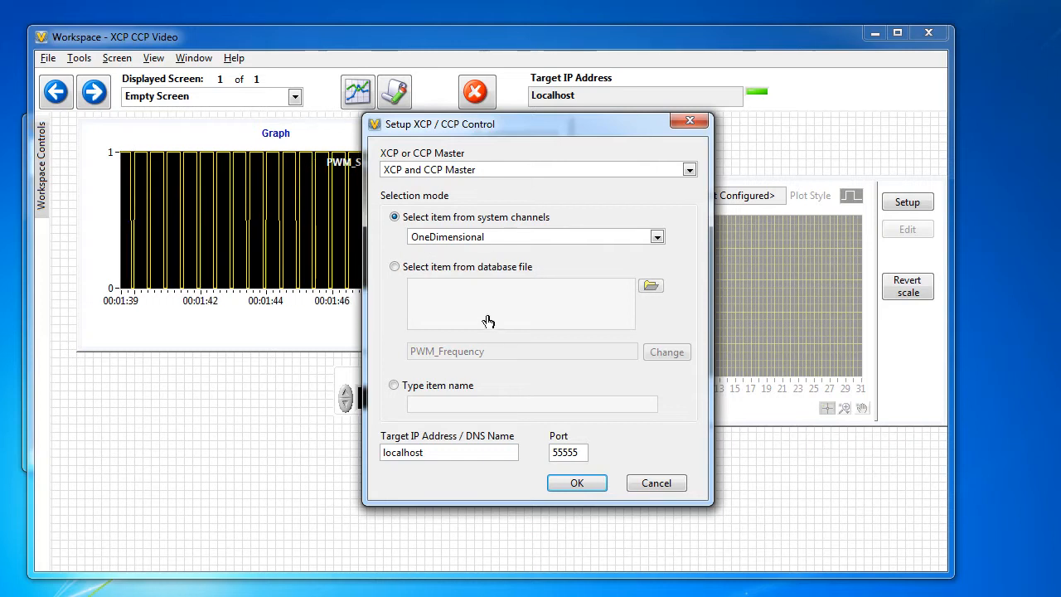
click(576, 482)
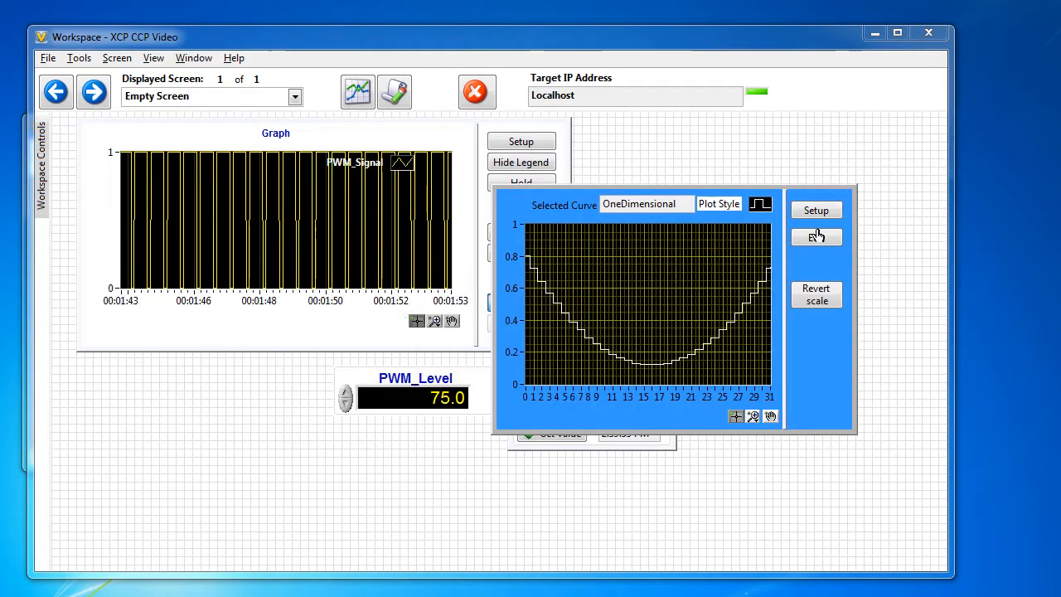
Step: Drag curve points to add spikes near 9 and 25 and a dip at 13, then apply to the ECU
click(815, 237)
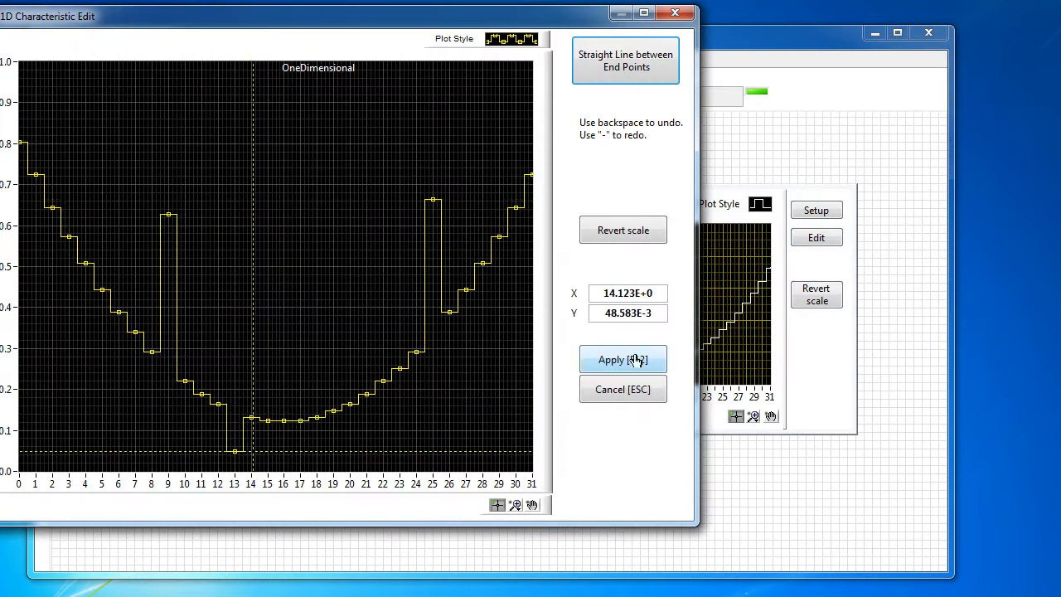
click(623, 358)
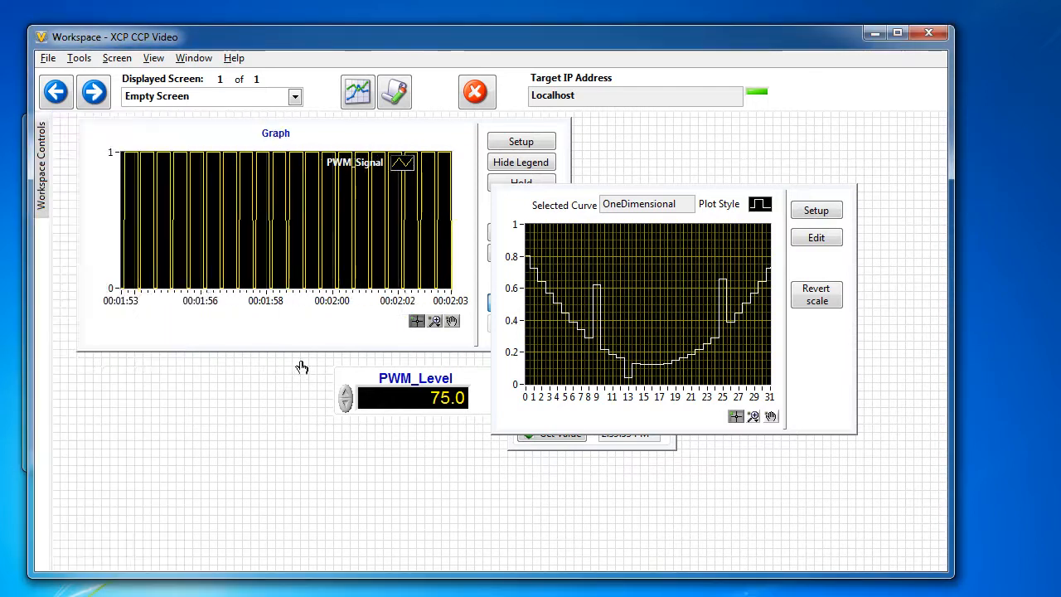
click(815, 209)
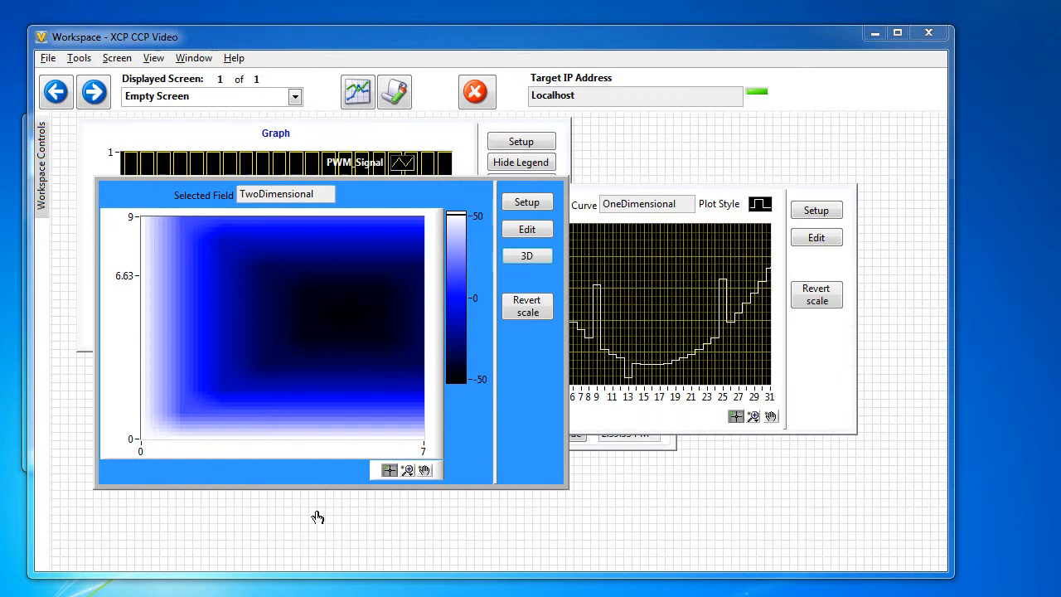
Step: View the TwoDimensional field as a 3D surface, then raise one field point's amplitude in the 2D editor
click(527, 255)
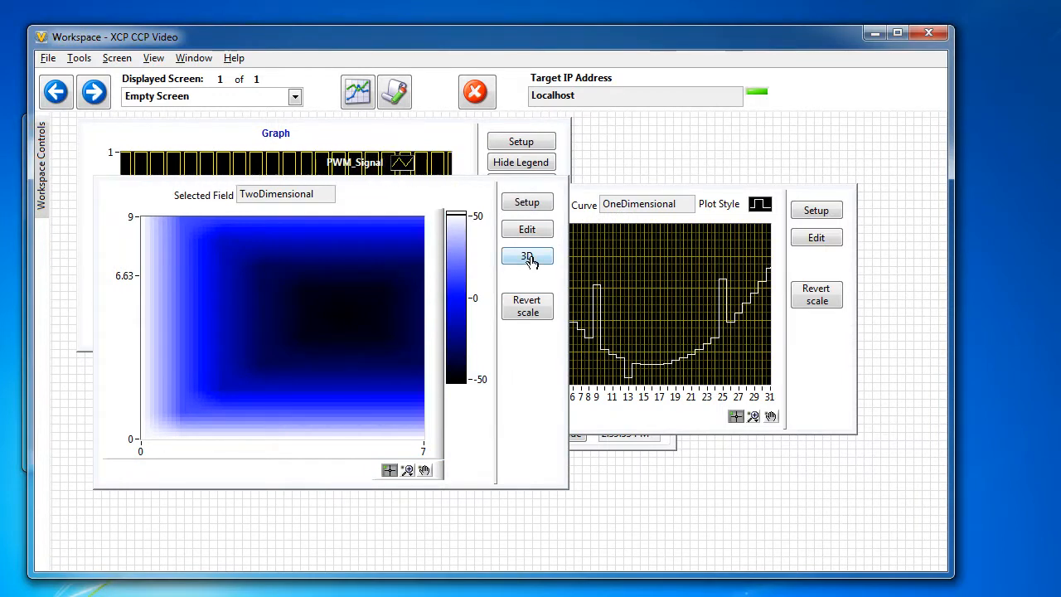
click(527, 255)
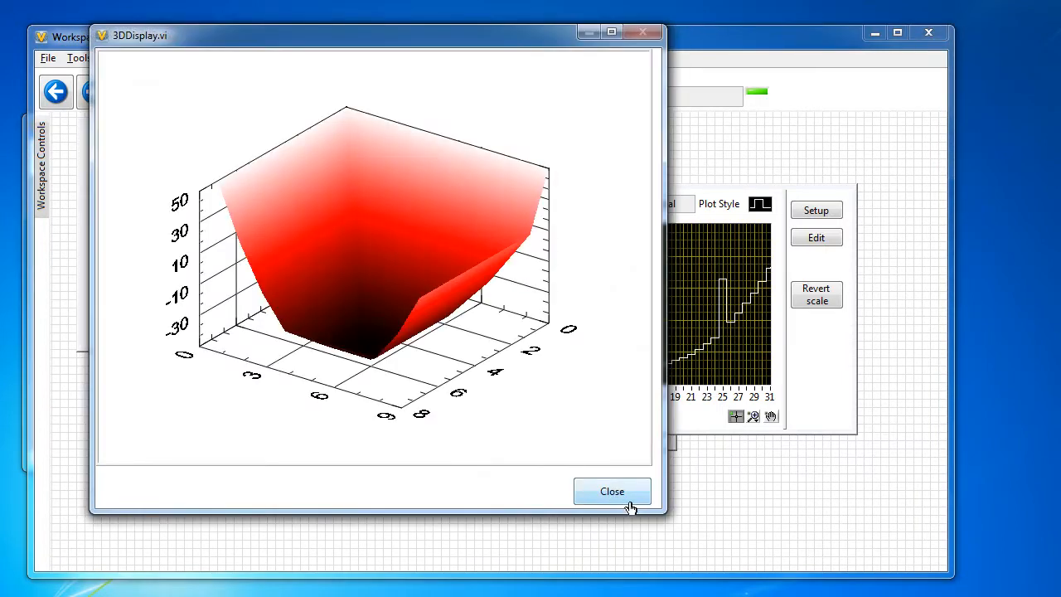
click(611, 490)
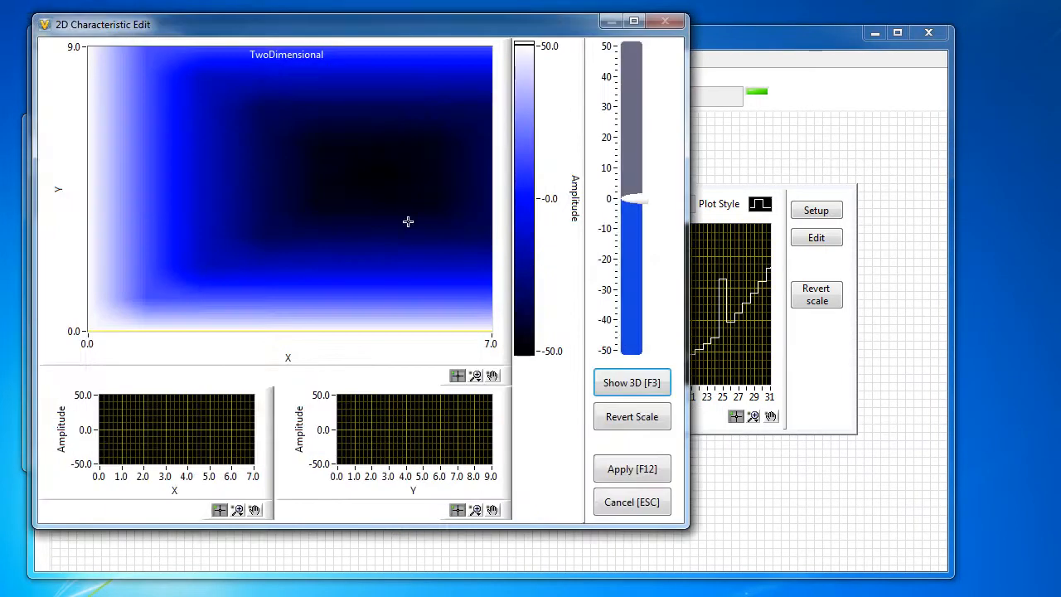
drag(630, 199, 630, 116)
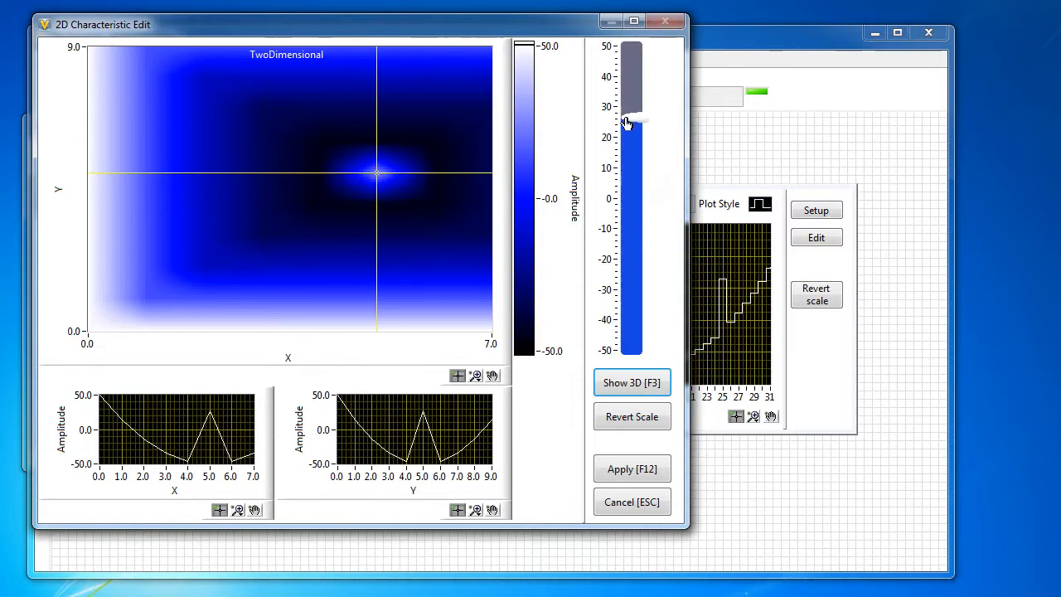